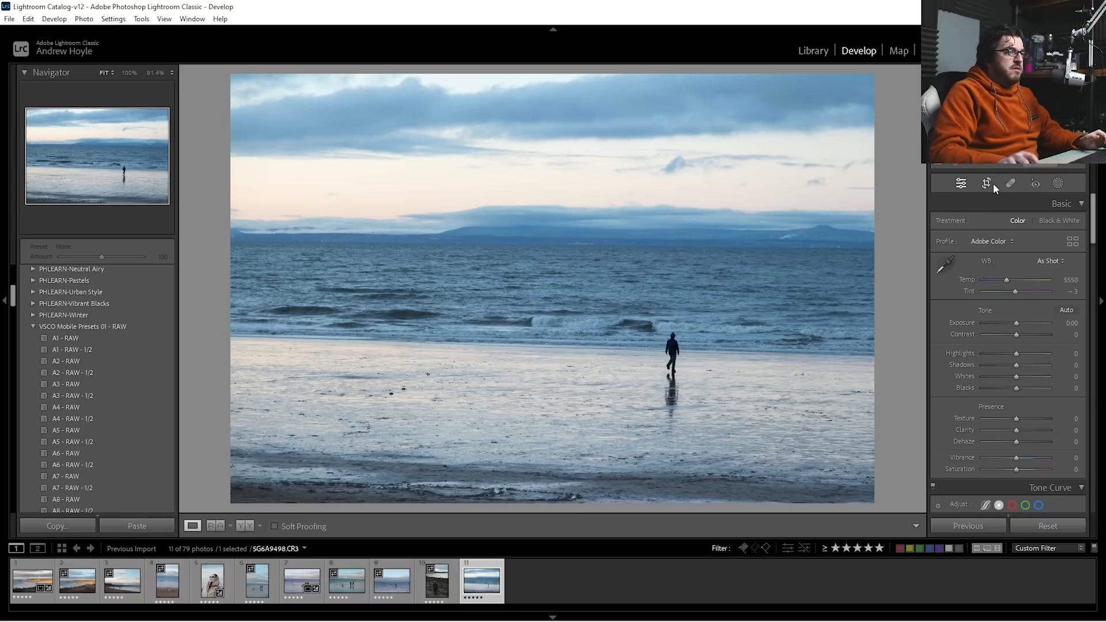
- Send the lone-walker beach photo from Lightroom Classic's Develop module to Photoshop
left_click(986, 183)
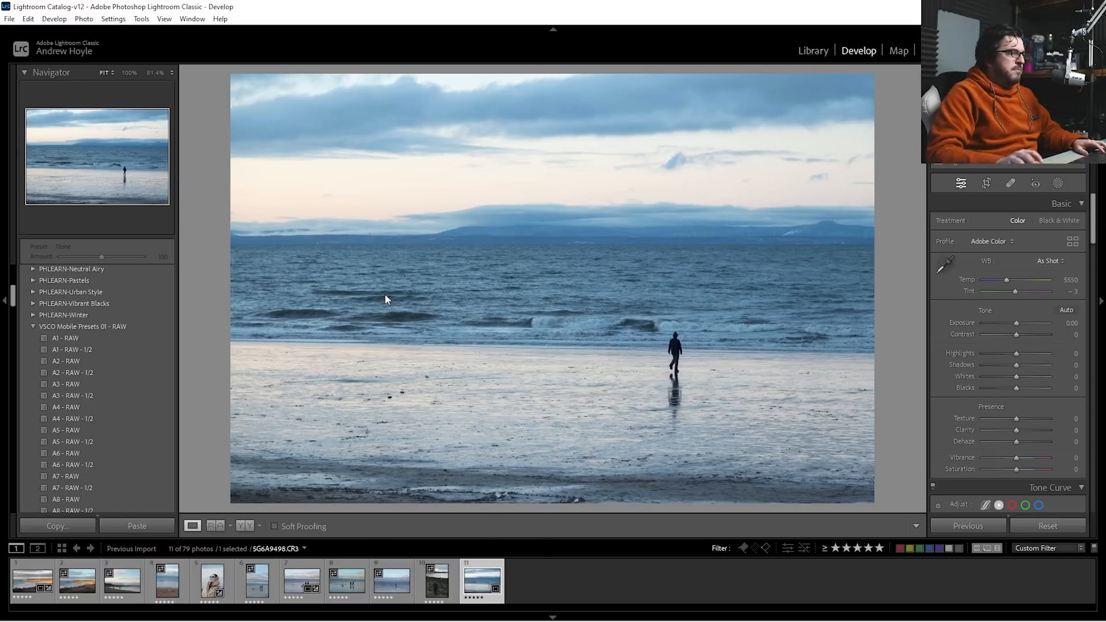
right_click(386, 299)
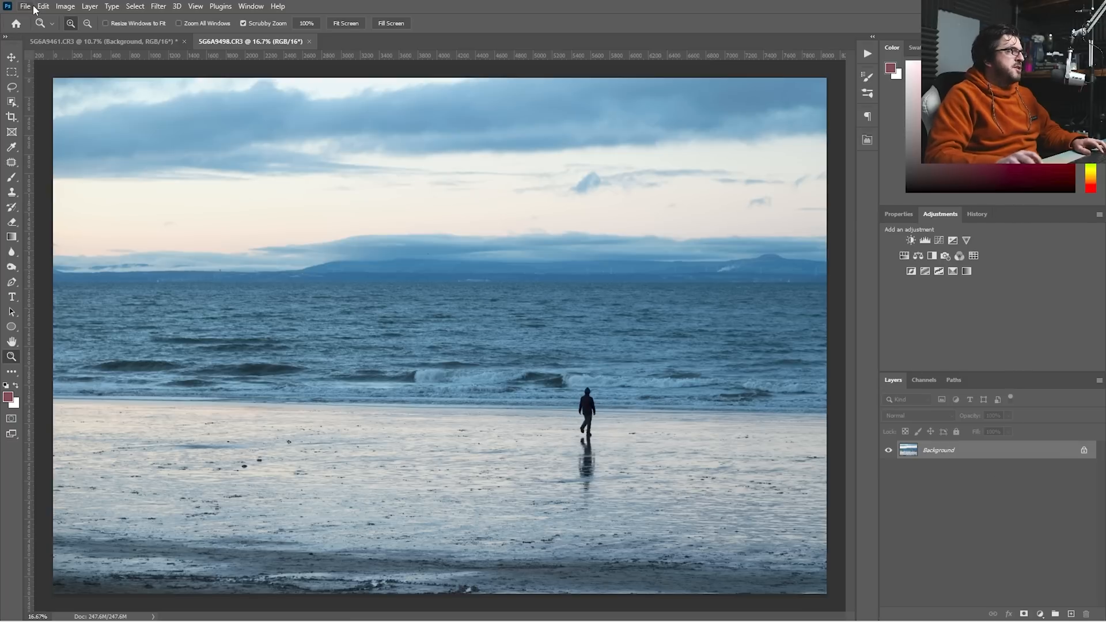
mouse_move(11, 102)
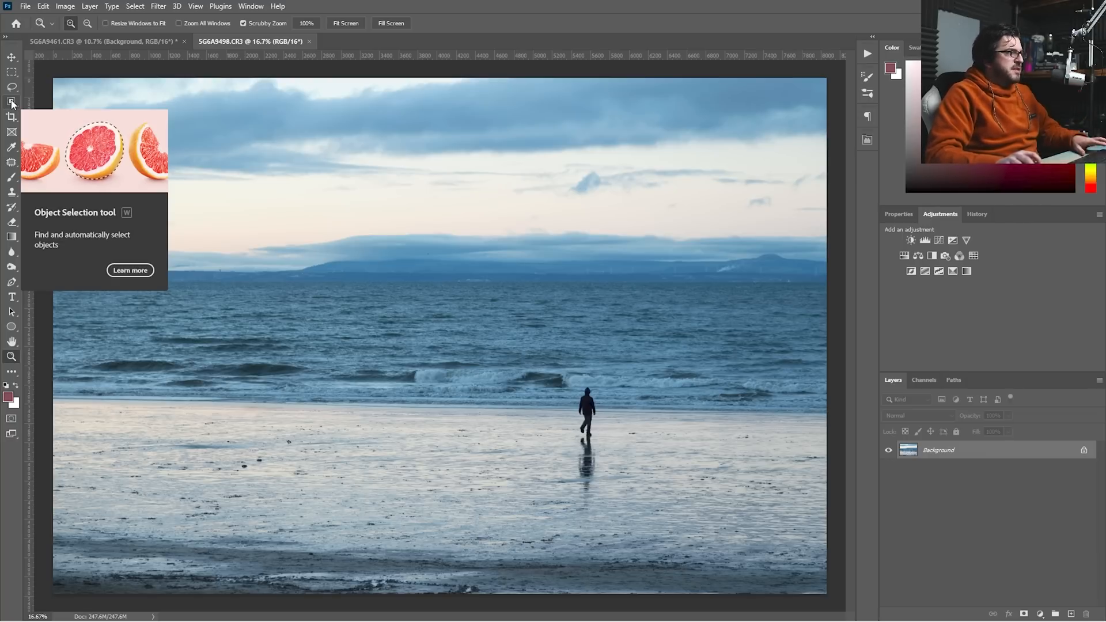
- Switch to the Object Selection tool to select the walking figure
left_click(12, 101)
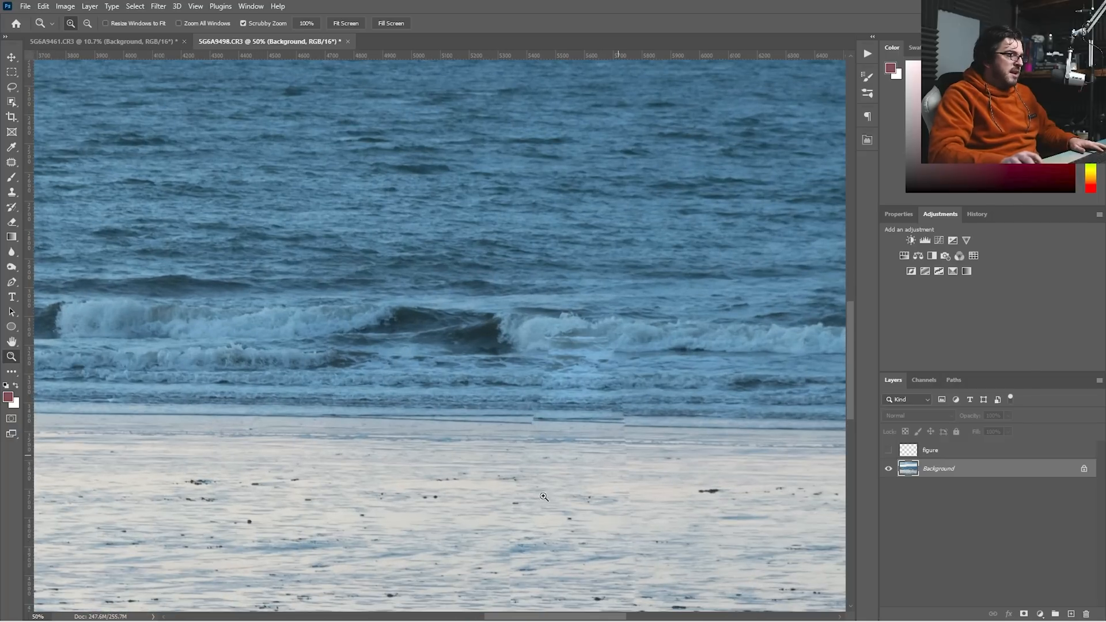
- Fit the whole beach photo on screen and bring up the Filter menu
right_click(543, 496)
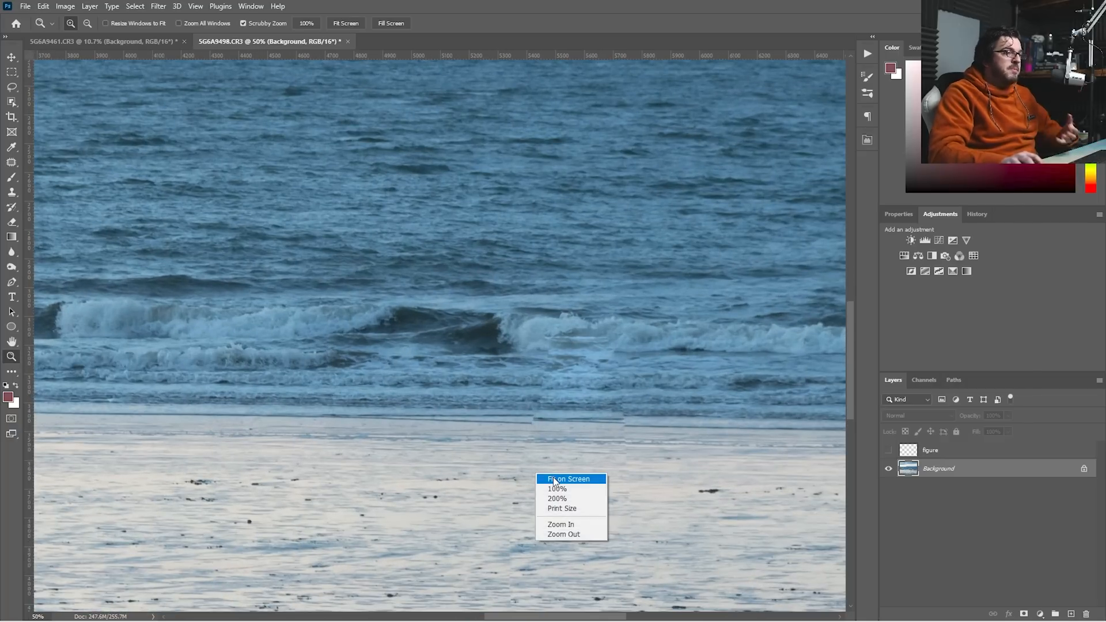
left_click(568, 479)
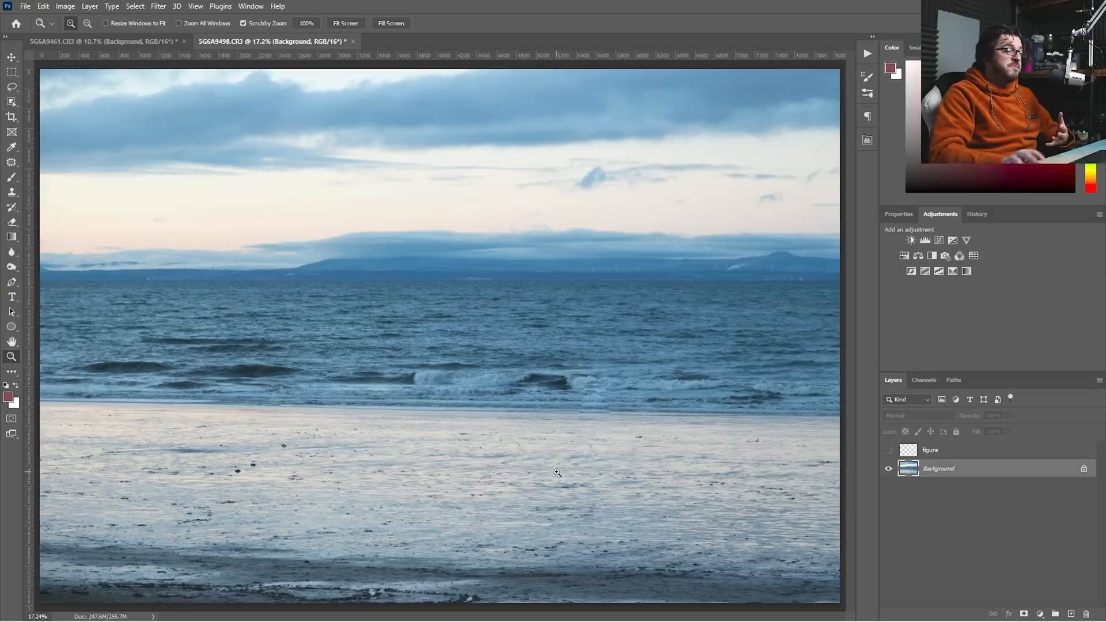
mouse_move(482, 367)
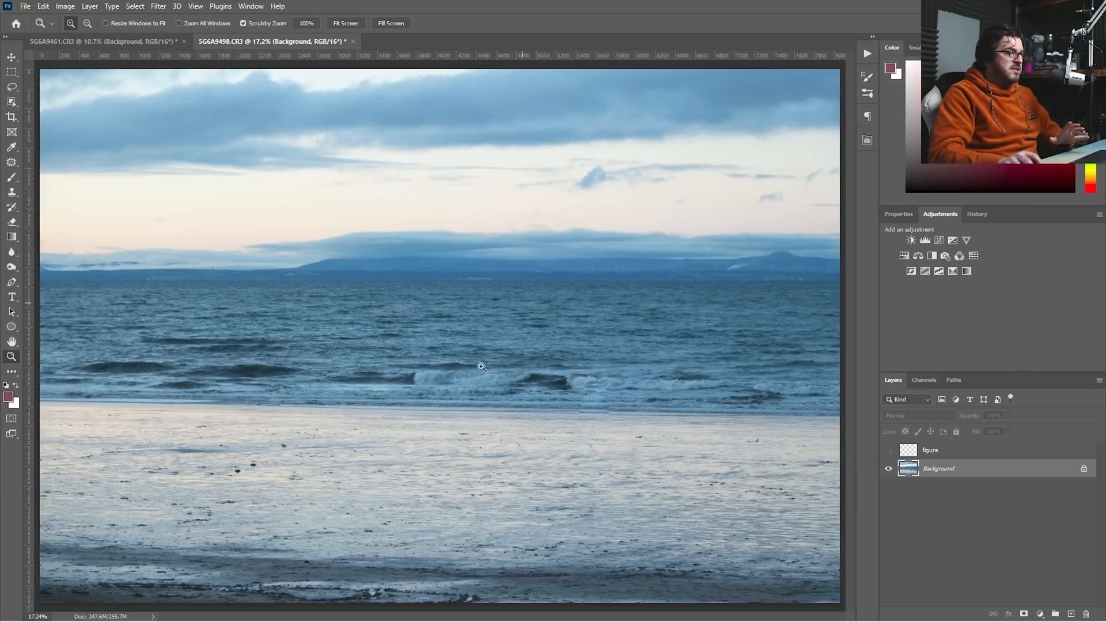
mouse_move(211, 480)
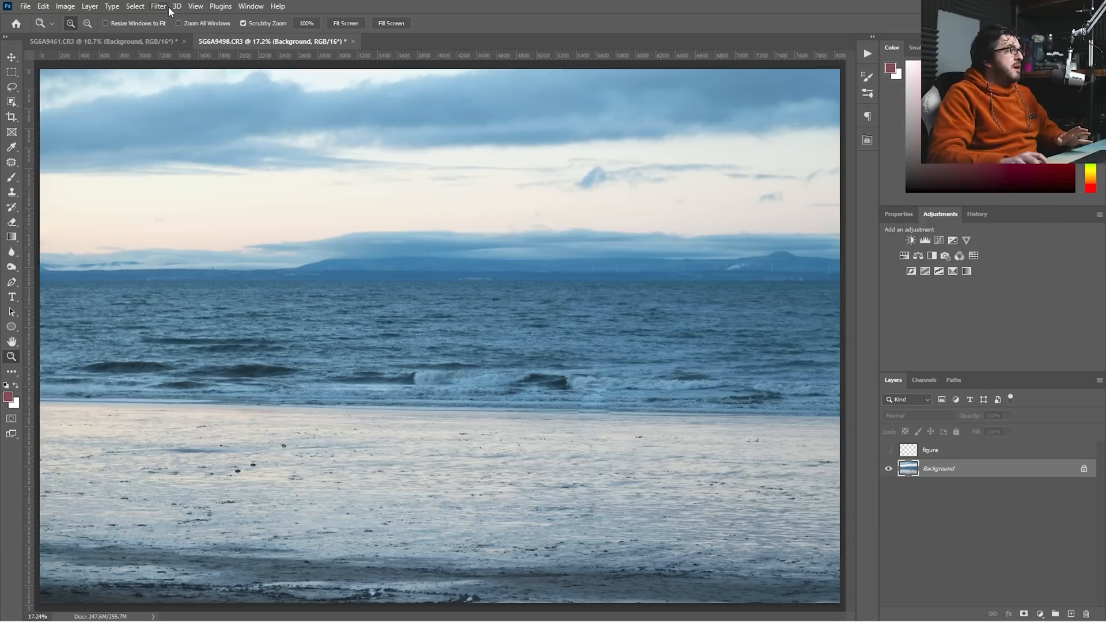
left_click(158, 6)
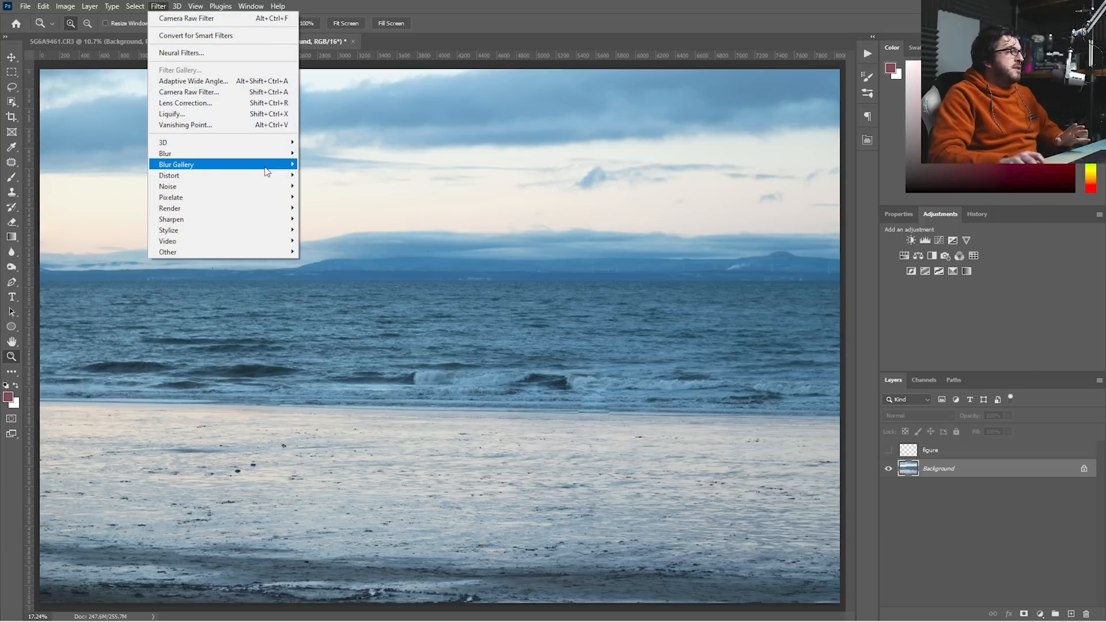
mouse_move(176, 164)
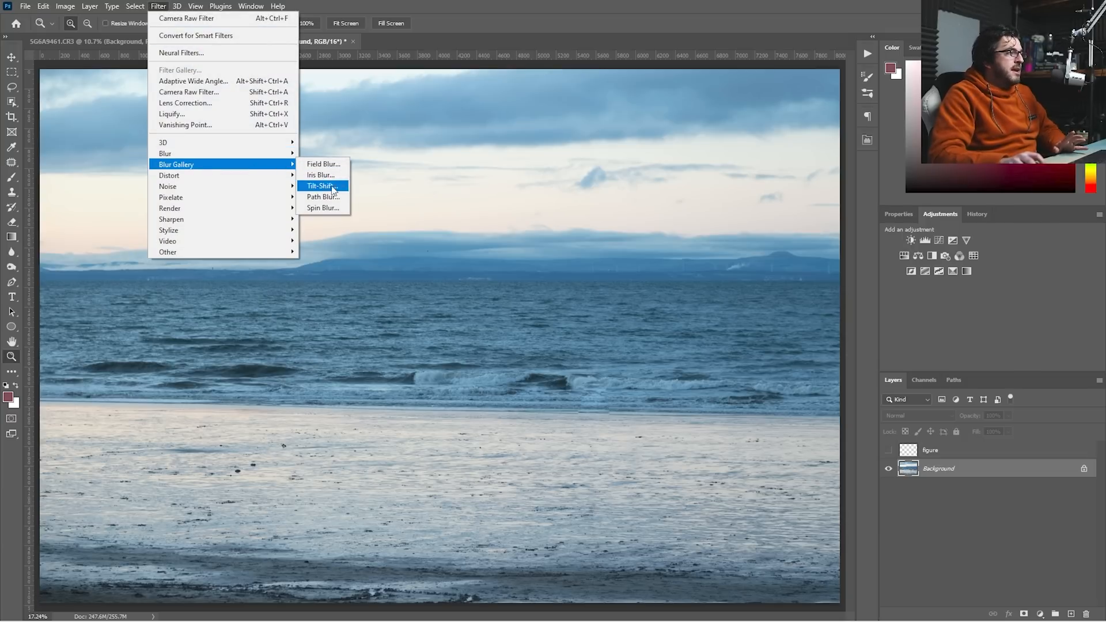
mouse_move(323, 197)
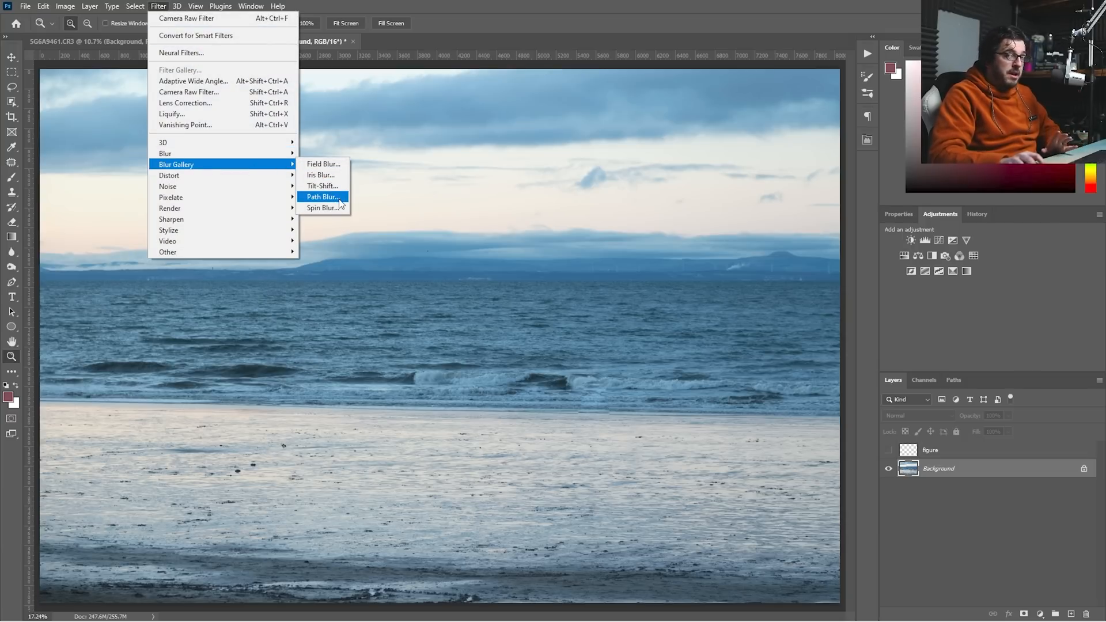
- Add a Path Blur whose path runs along the shoreline from left to right
left_click(323, 197)
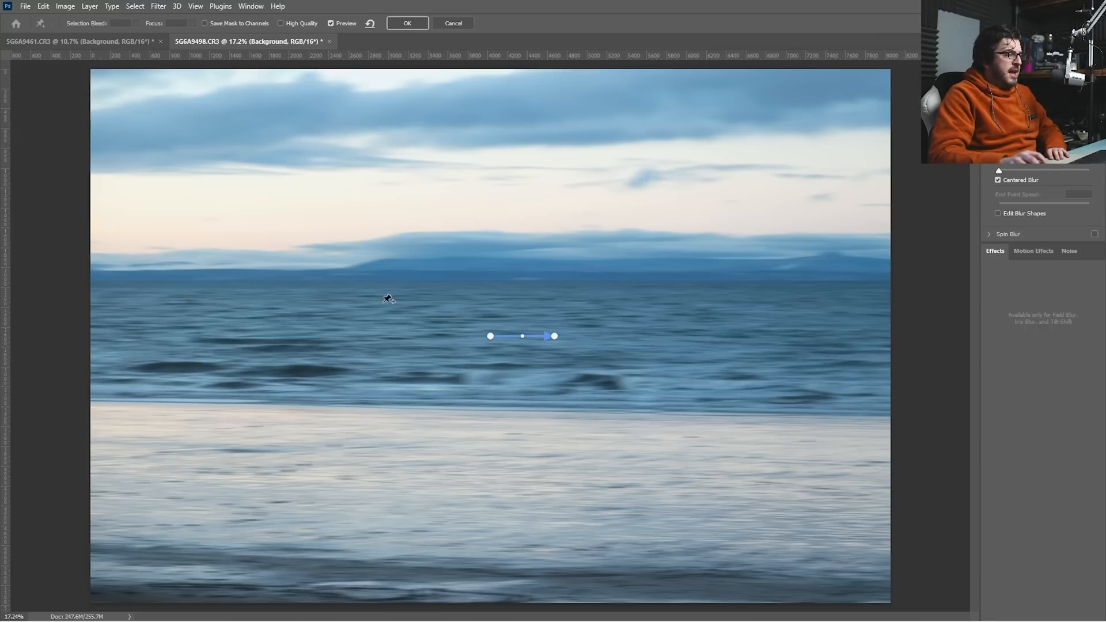
left_click_drag(490, 335, 374, 354)
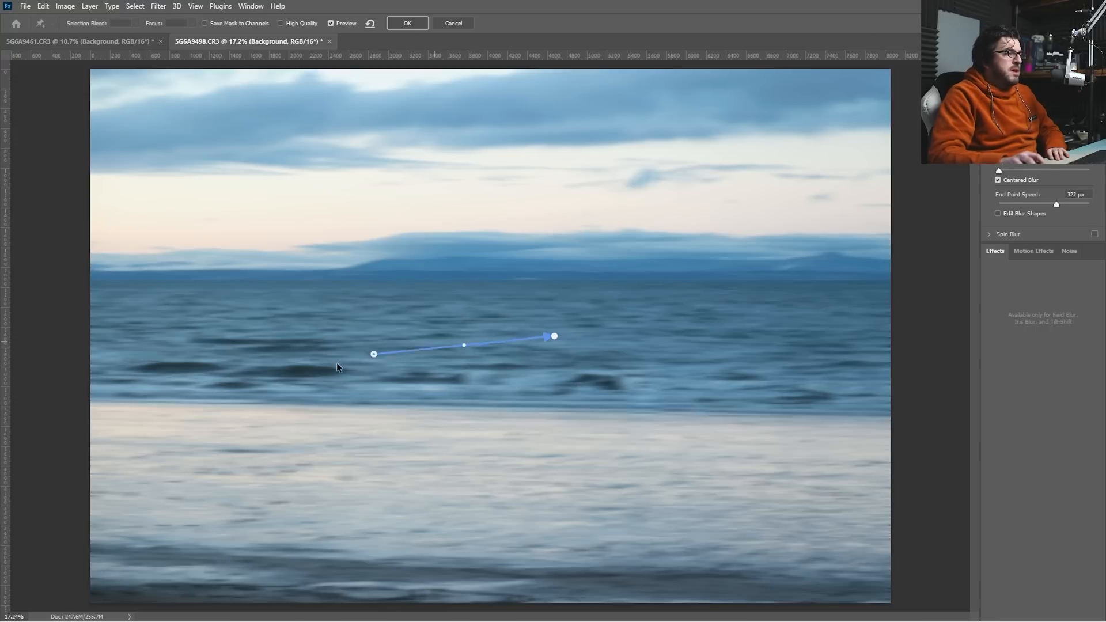
left_click_drag(374, 354, 183, 399)
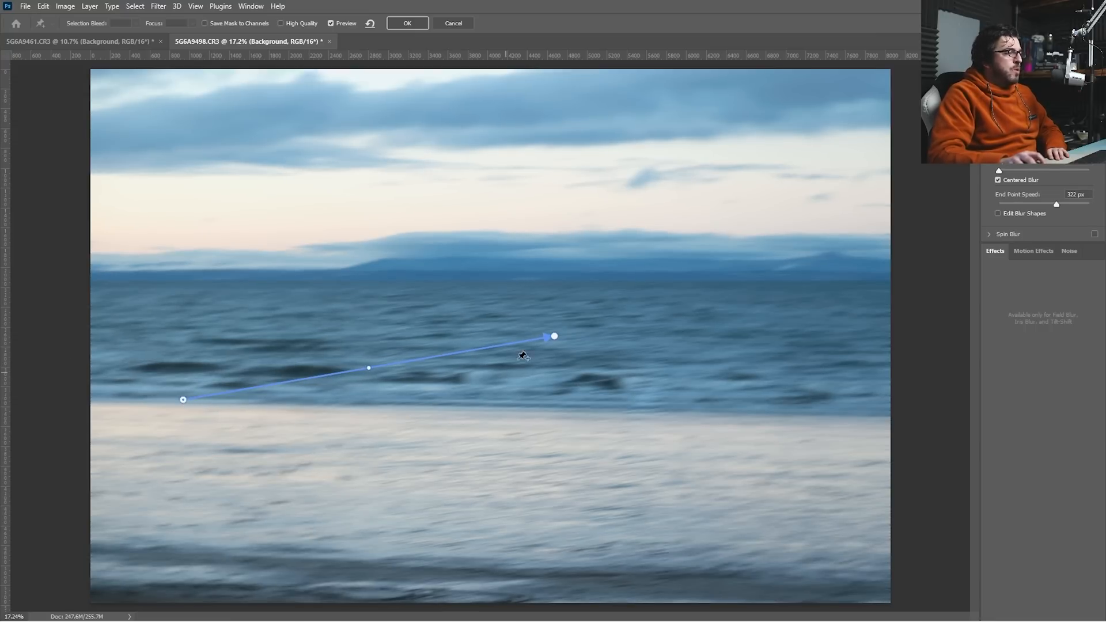
left_click_drag(555, 336, 608, 399)
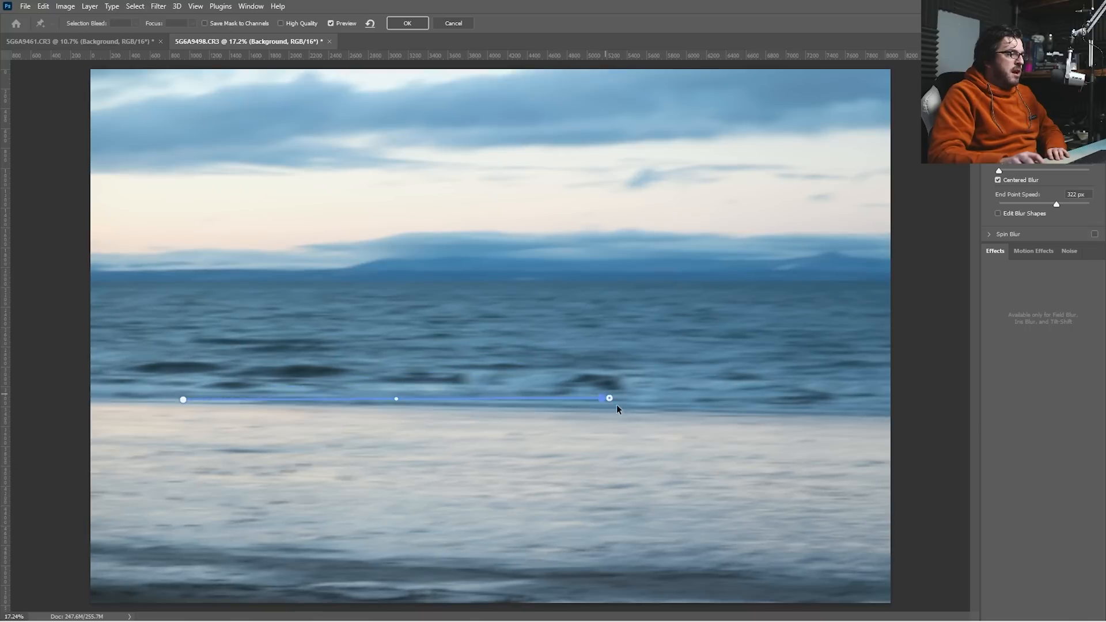
left_click_drag(609, 398, 649, 412)
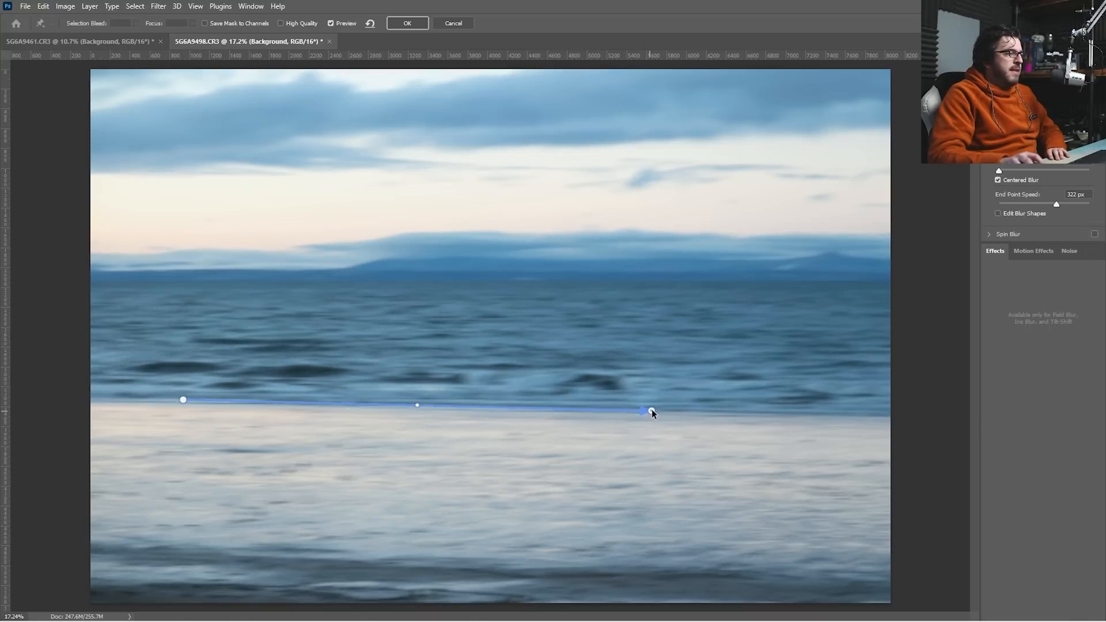
left_click_drag(642, 412, 656, 409)
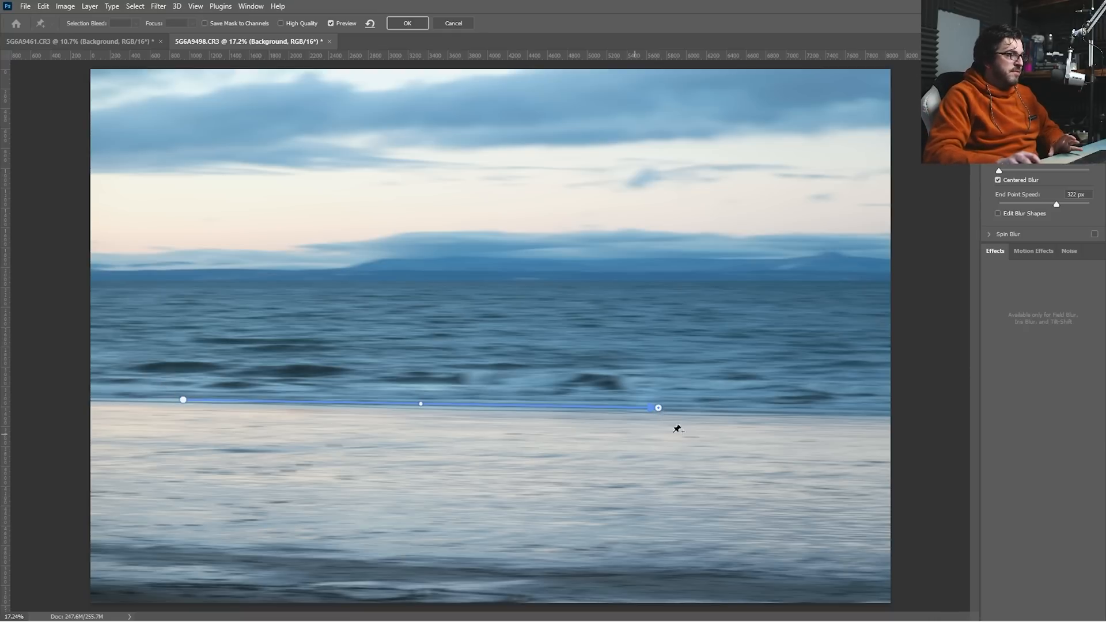
mouse_move(162, 249)
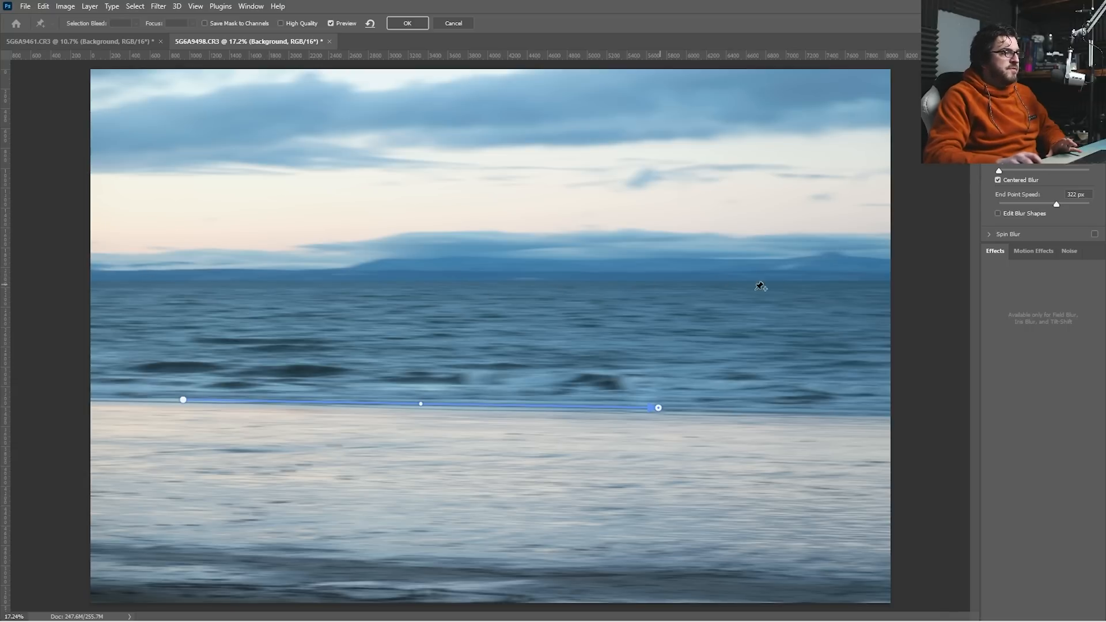
mouse_move(492, 261)
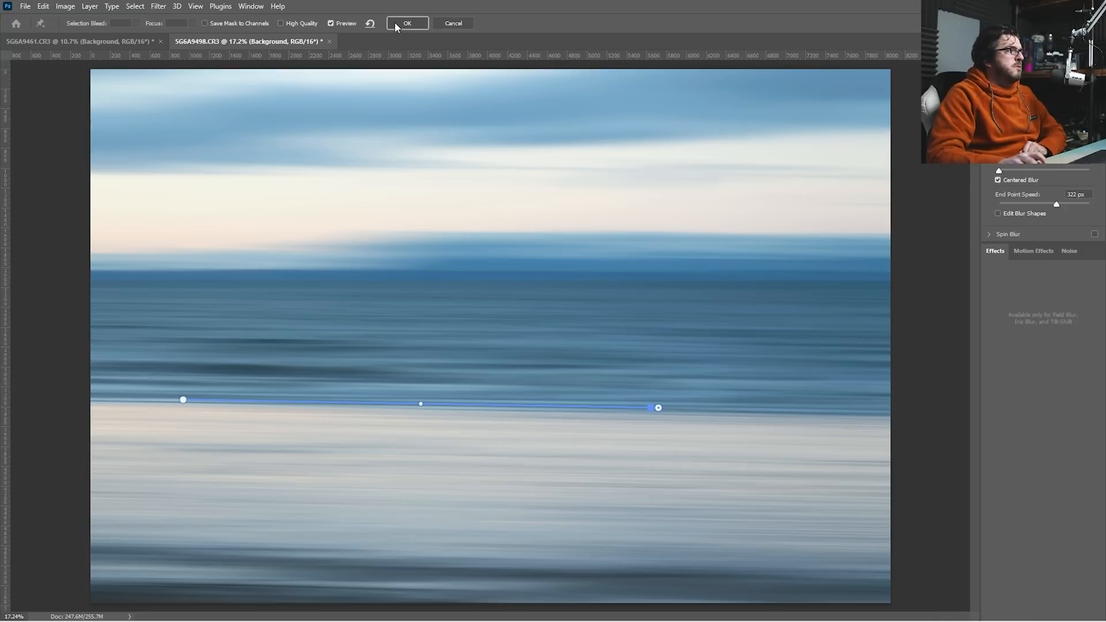
- Apply the path blur, then make the figure layer visible and select it
left_click(407, 23)
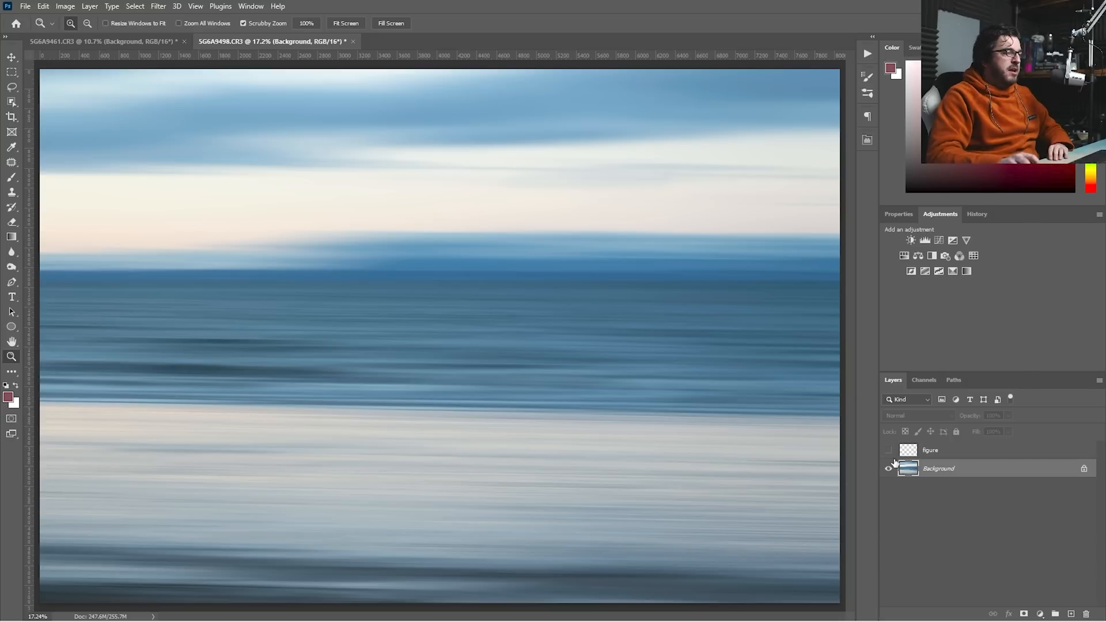
left_click(888, 452)
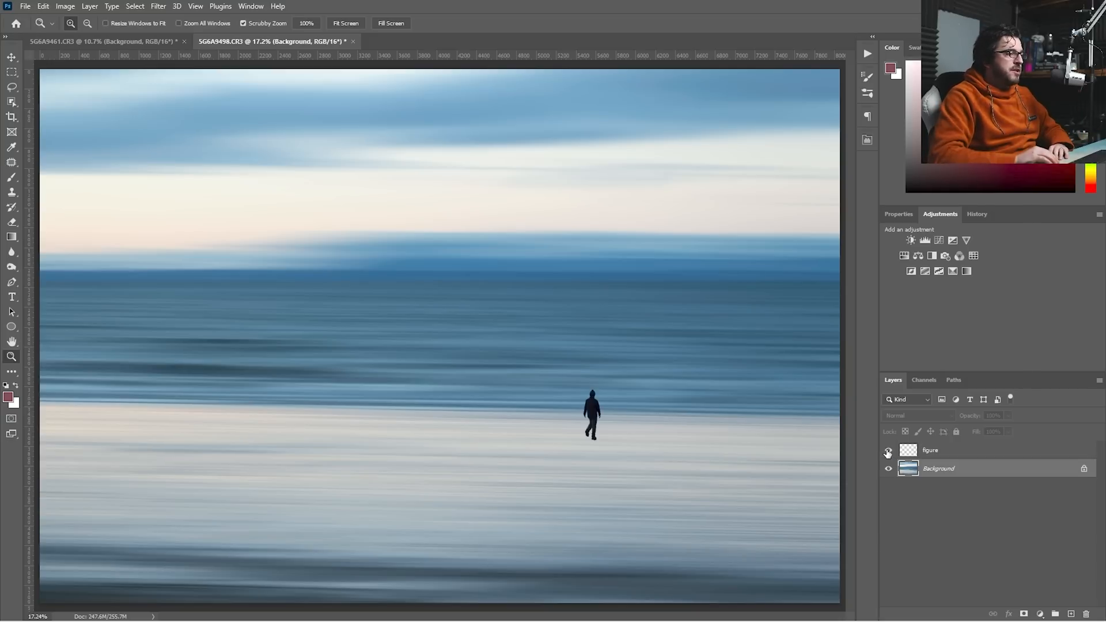
mouse_move(887, 453)
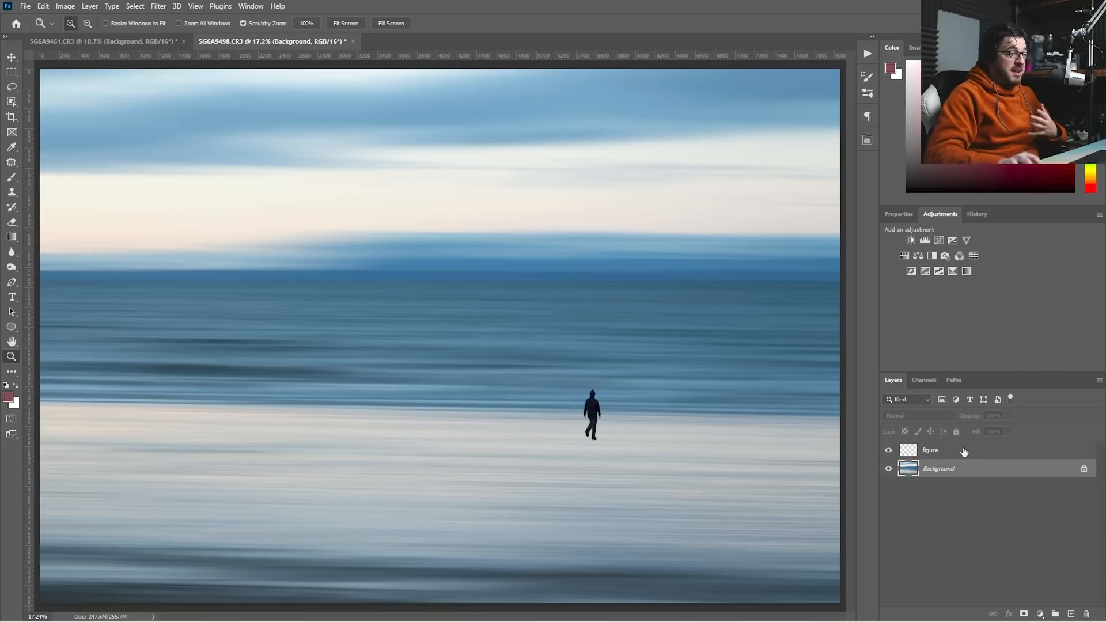
left_click(930, 450)
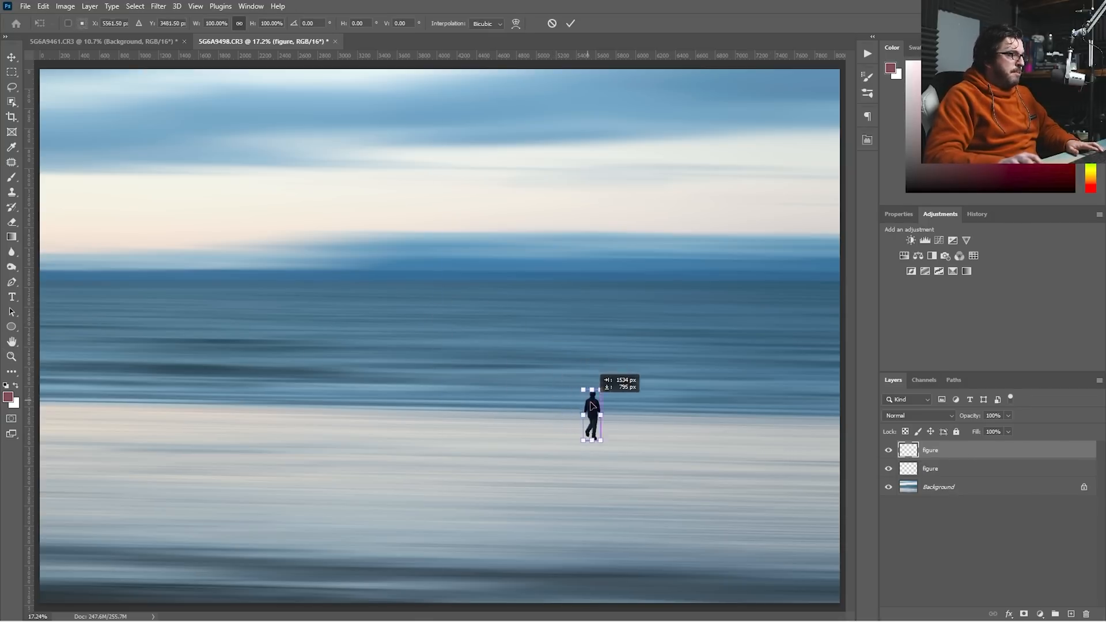
- Flip the figure copy vertically, move it below the walker's feet, and zoom in
right_click(591, 407)
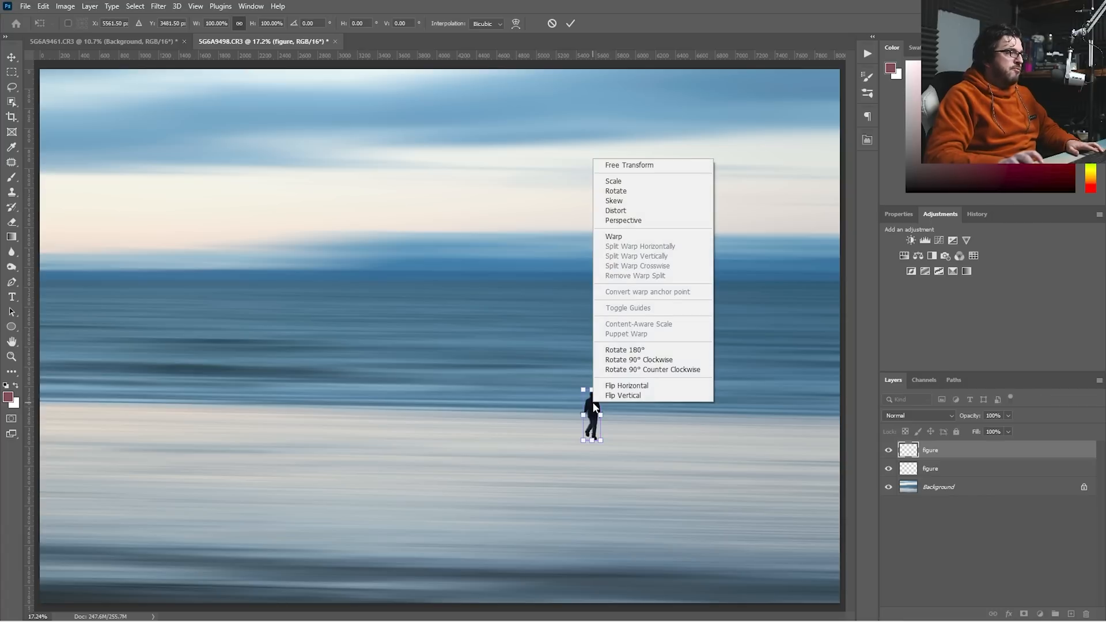
left_click(622, 395)
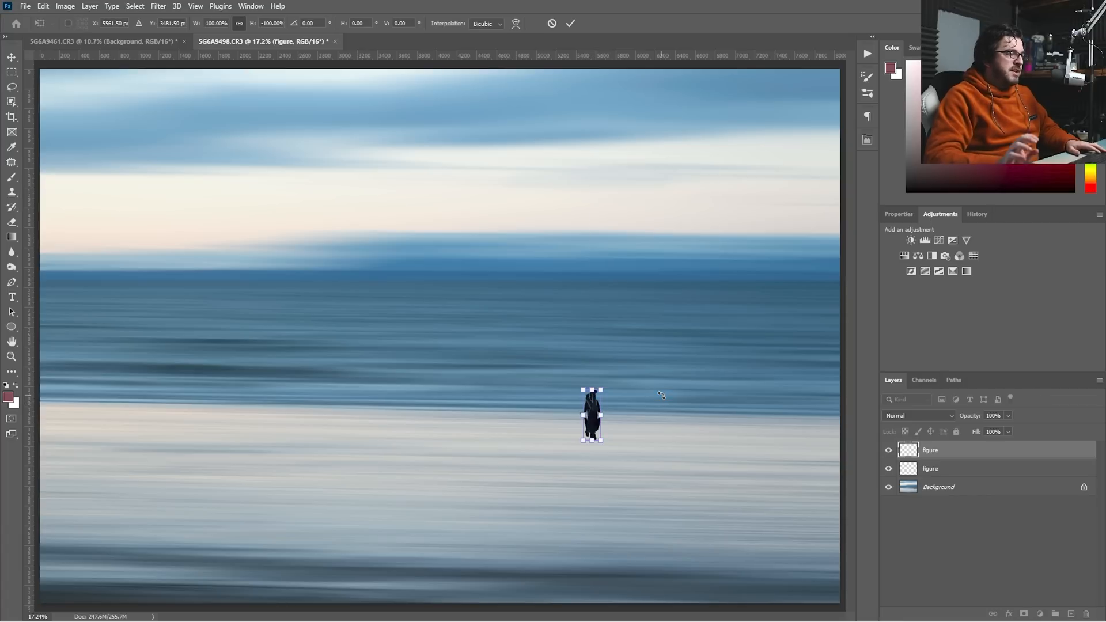
left_click_drag(591, 416, 591, 455)
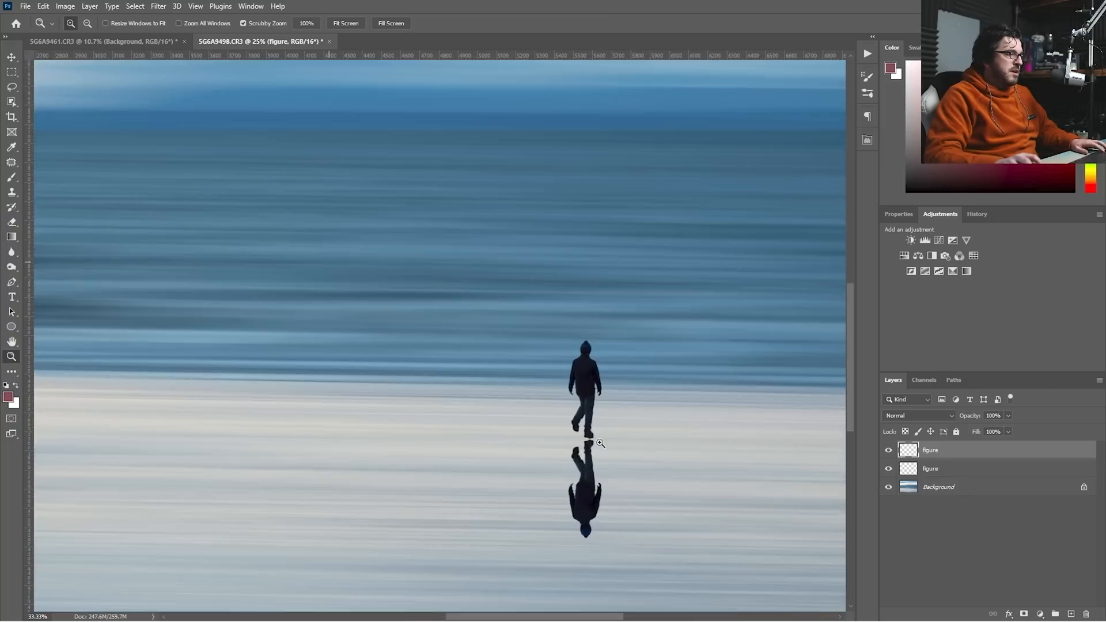
left_click(11, 57)
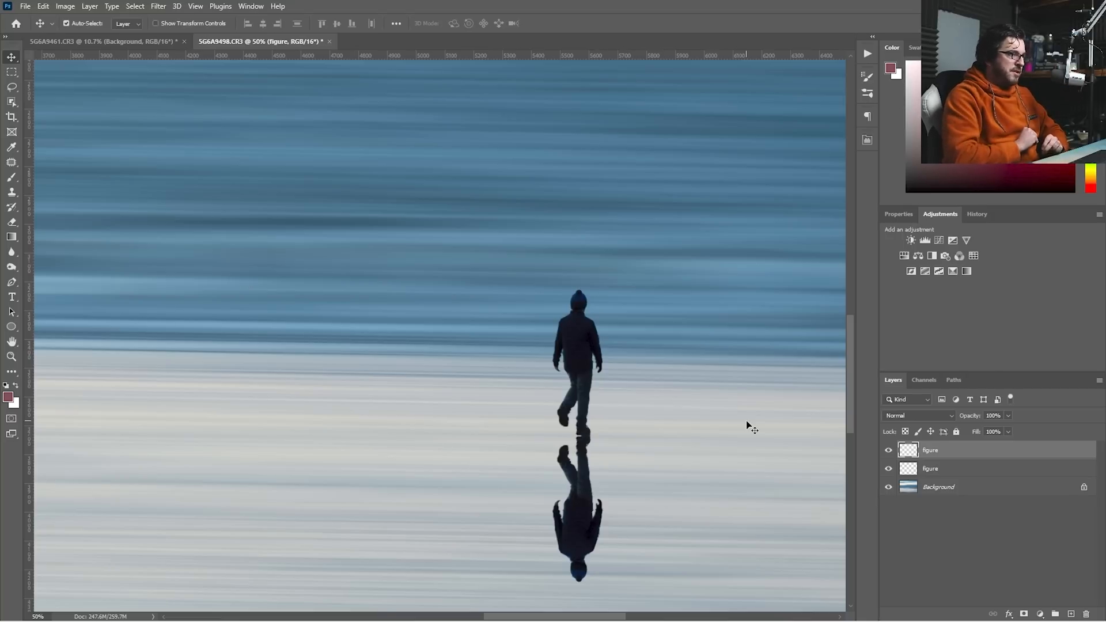
- Rename the reflection layer 'shadow' and stretch it slightly taller beneath the figure
double_click(931, 449)
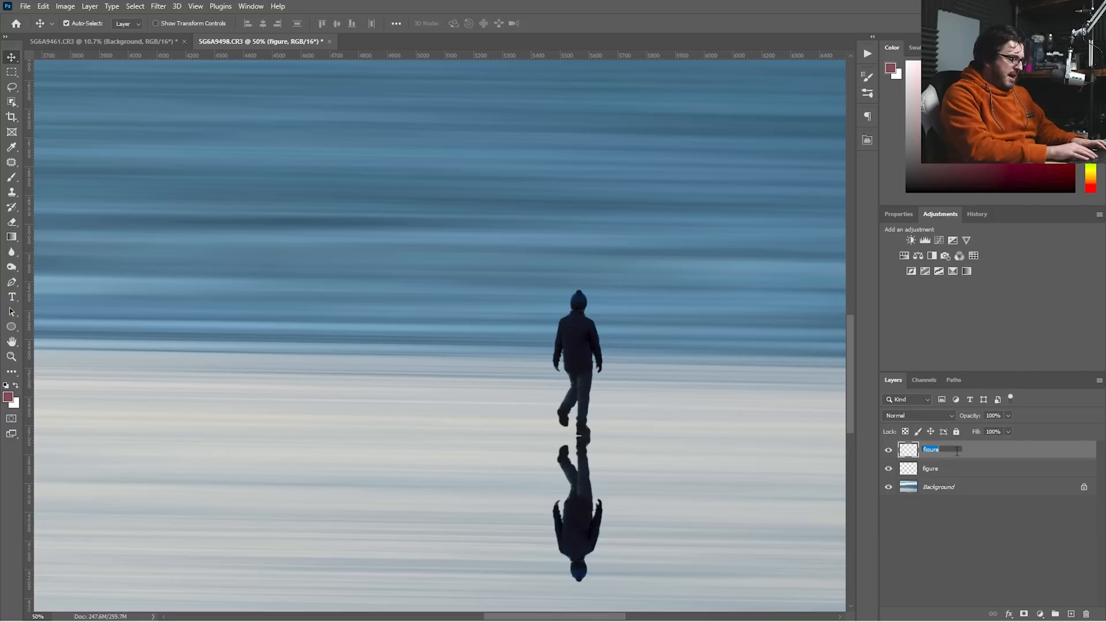
type("shadow")
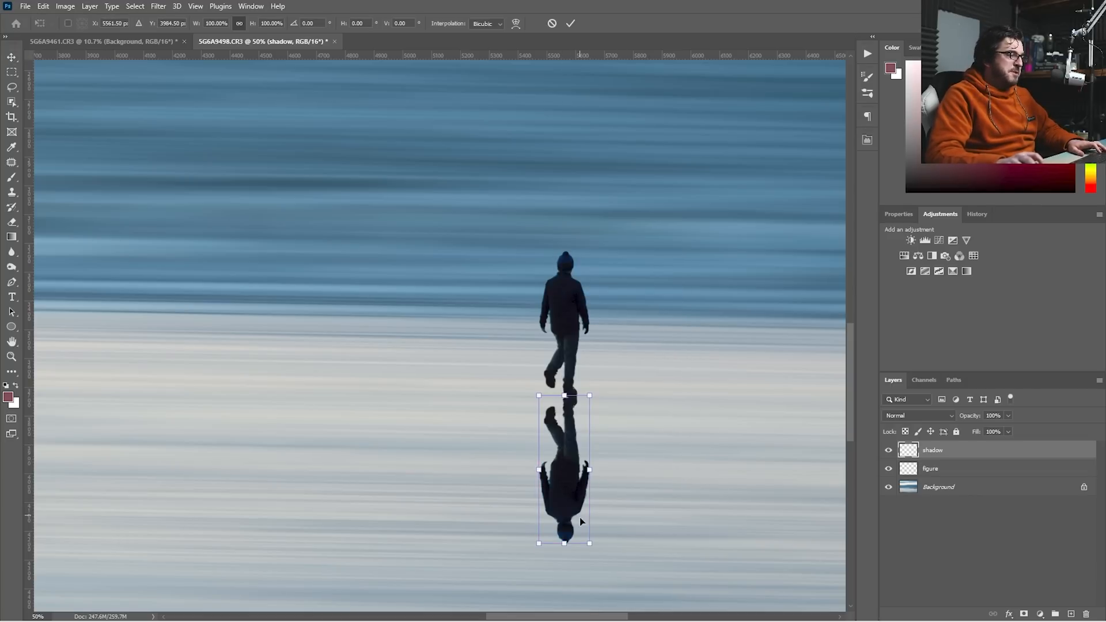
left_click_drag(588, 542, 584, 547)
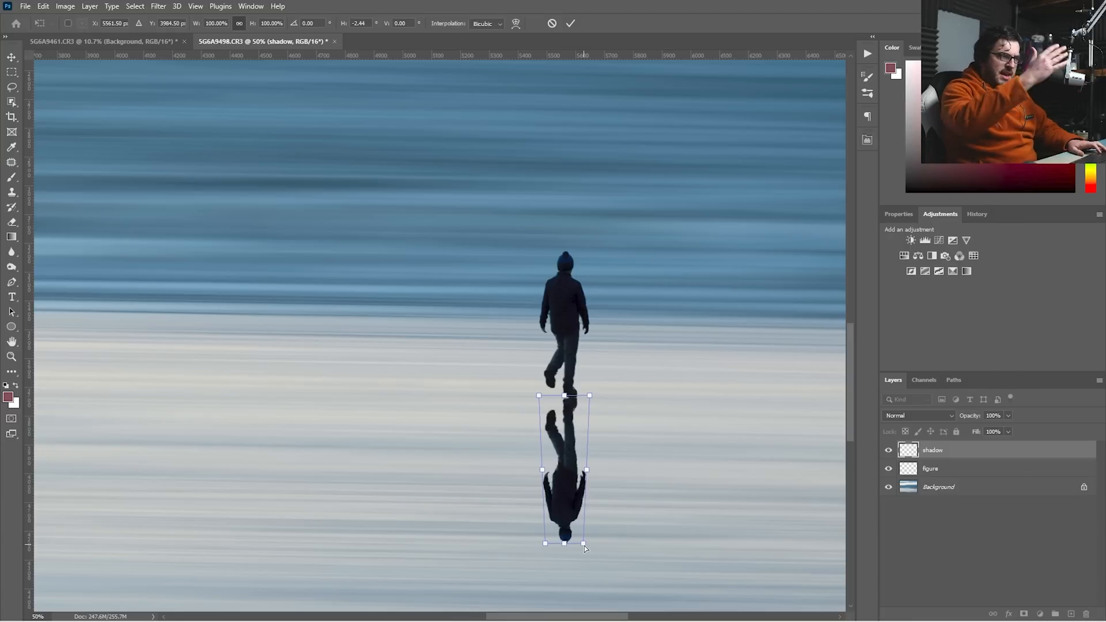
right_click(577, 492)
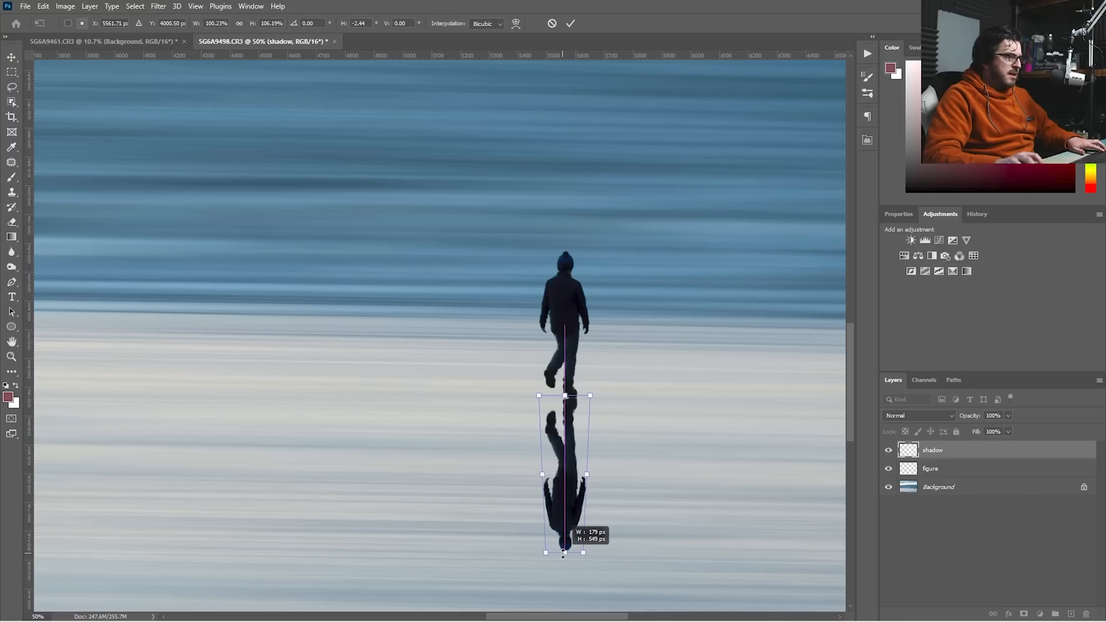
left_click_drag(563, 553, 563, 556)
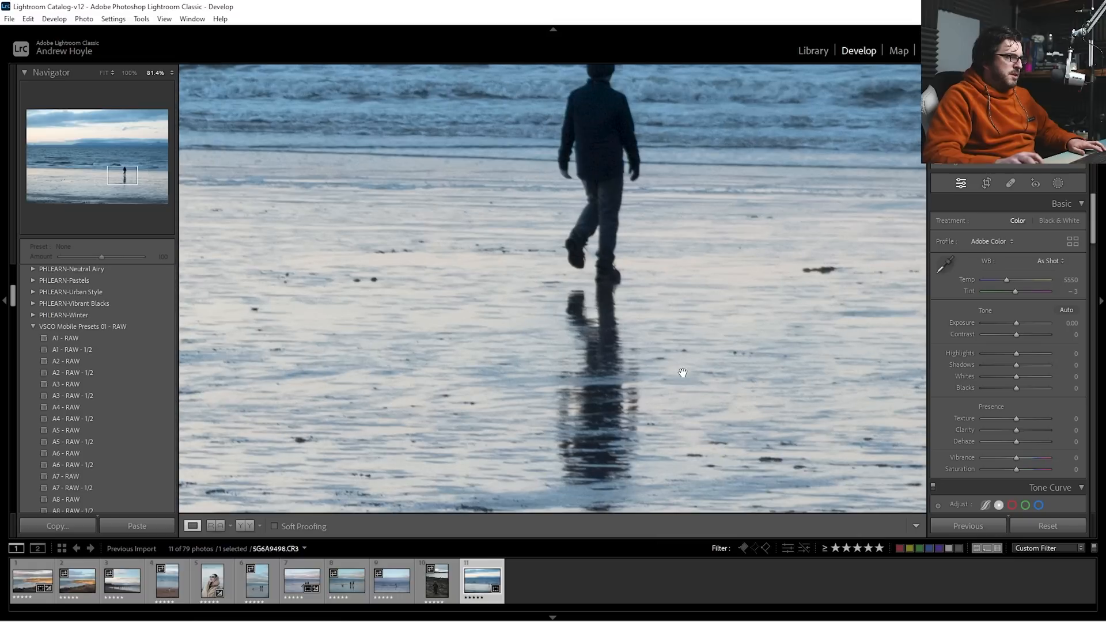
- Pan around the original photo's natural reflection in Lightroom Classic
left_click_drag(682, 372, 600, 200)
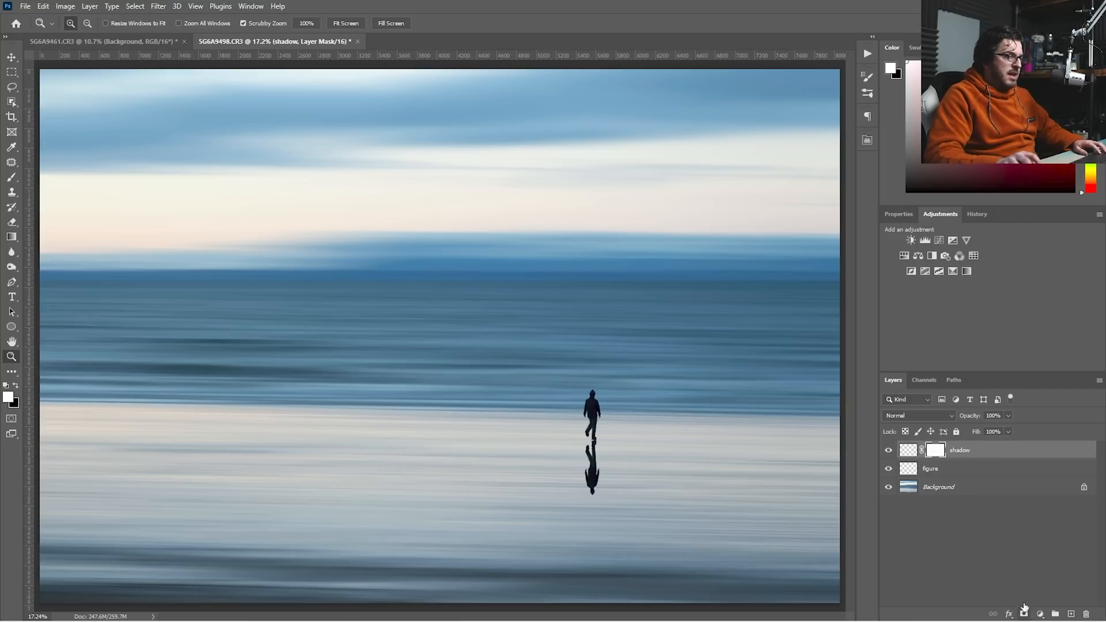
- Add a layer mask to the shadow reflection layer
left_click(11, 237)
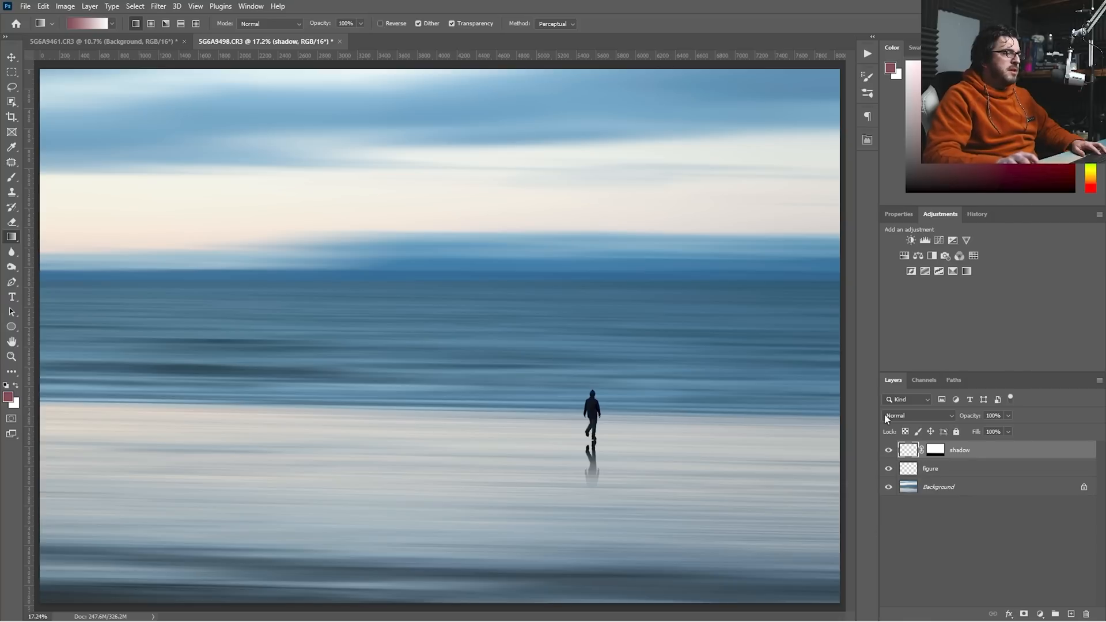
- Blur the shadow layer with a Gaussian Blur of about 4.2 pixels radius
left_click(158, 6)
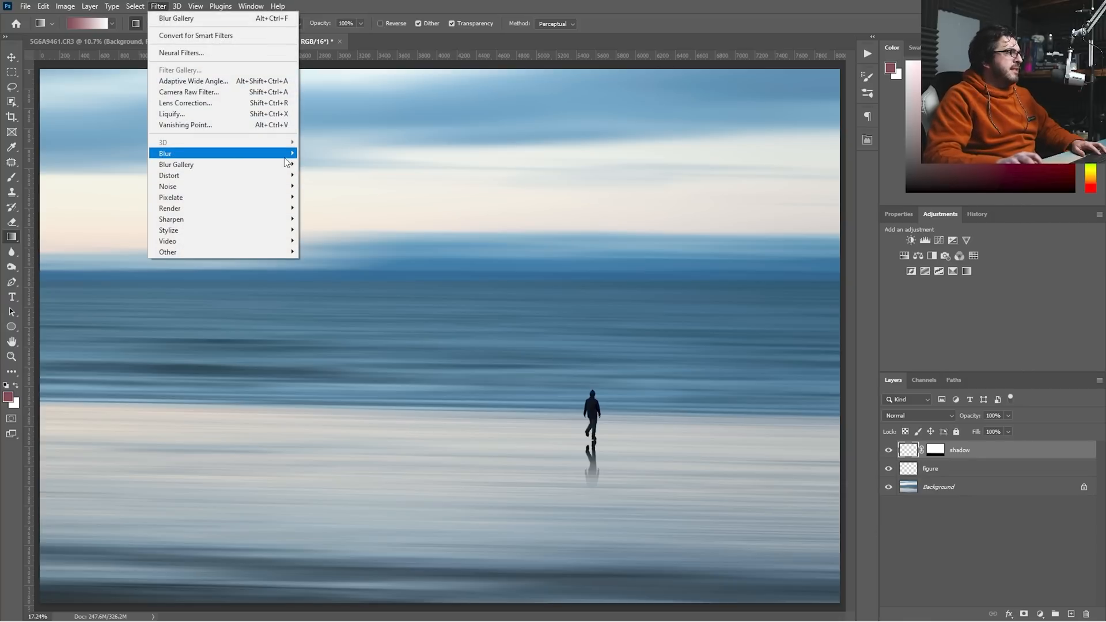
left_click(180, 164)
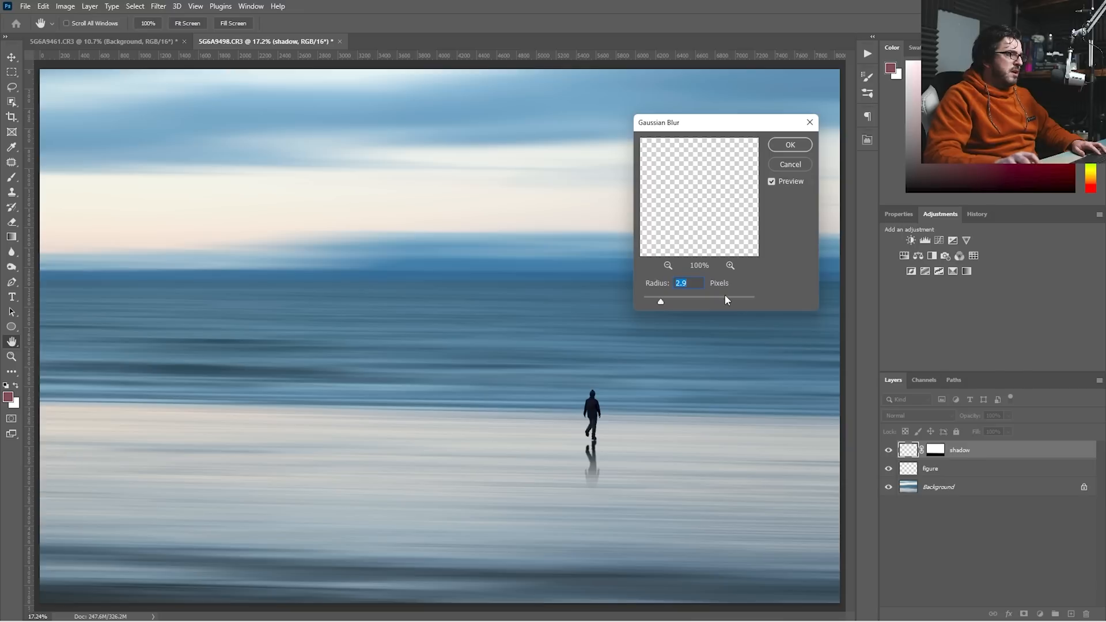
left_click_drag(661, 301, 665, 304)
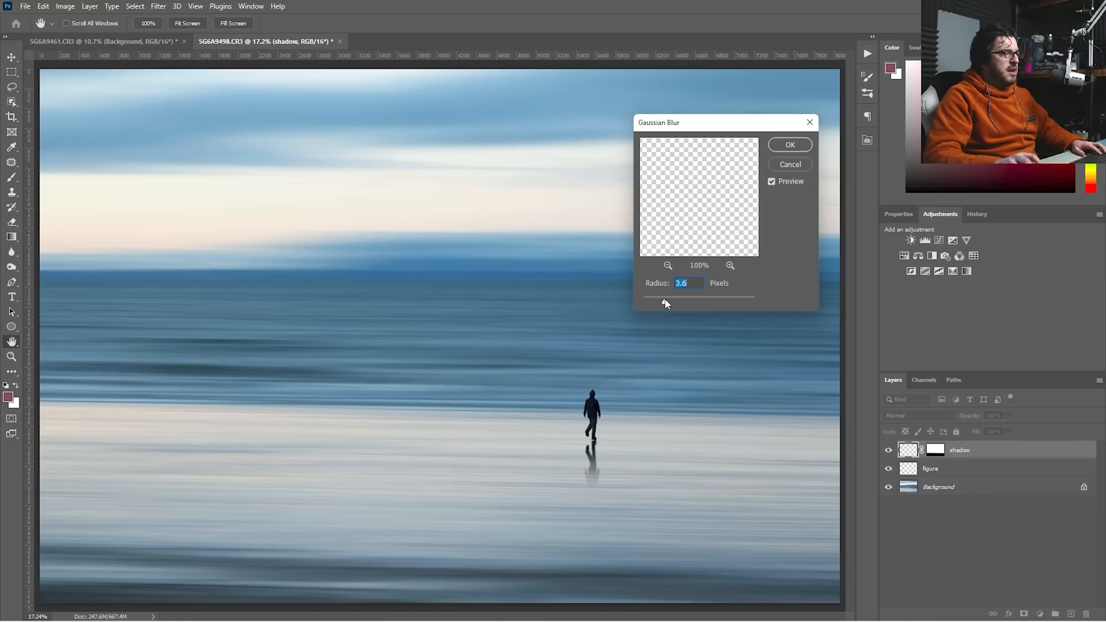
left_click_drag(663, 304, 673, 304)
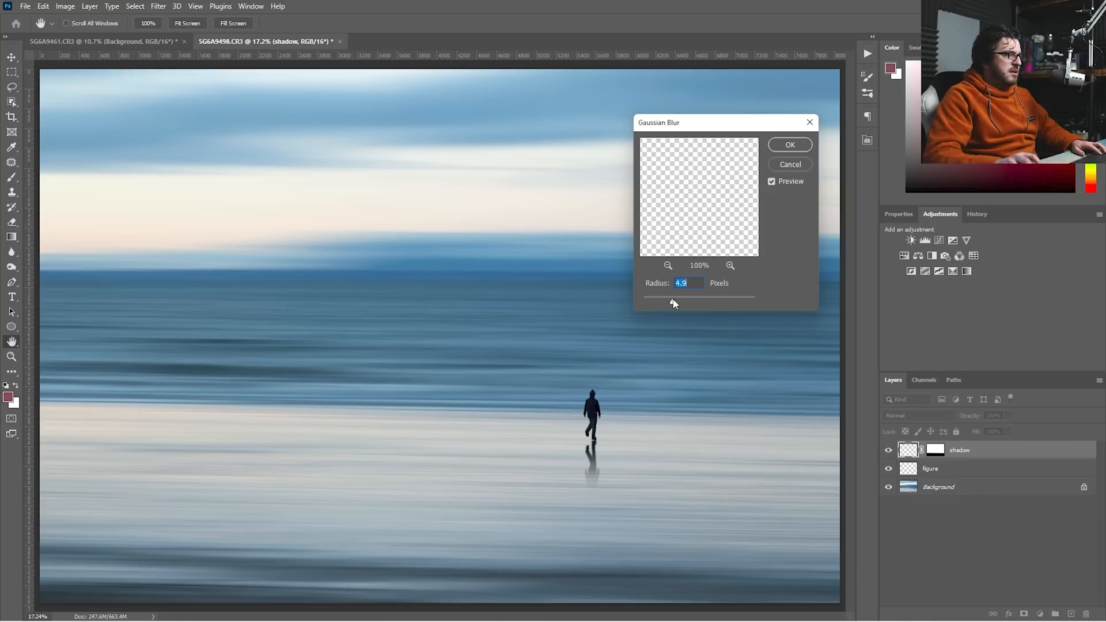
left_click_drag(672, 303, 682, 303)
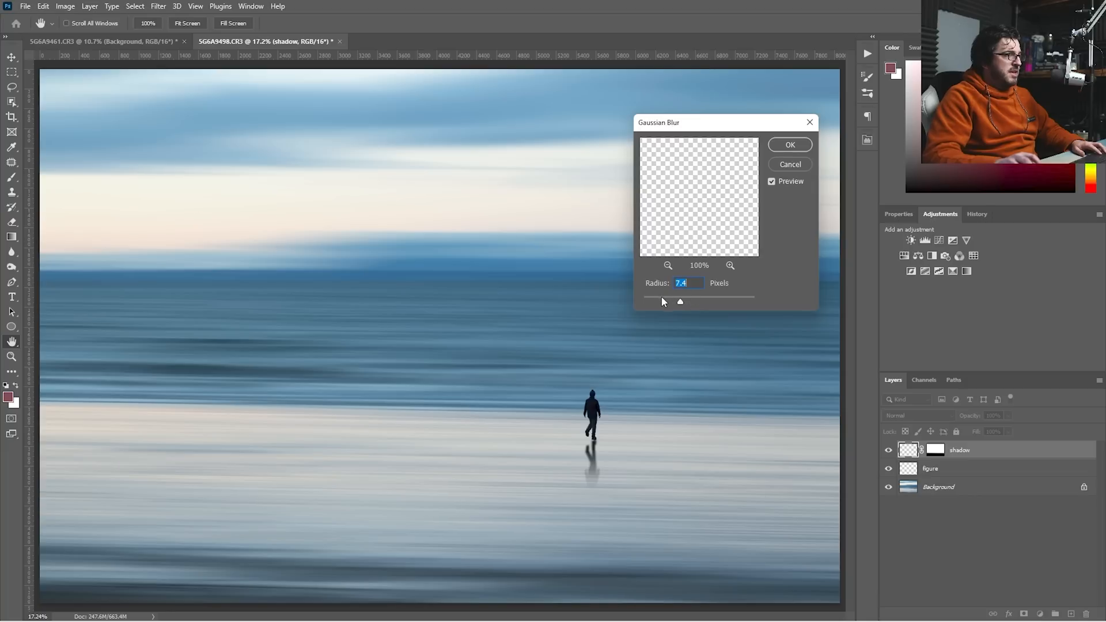
left_click_drag(679, 301, 668, 302)
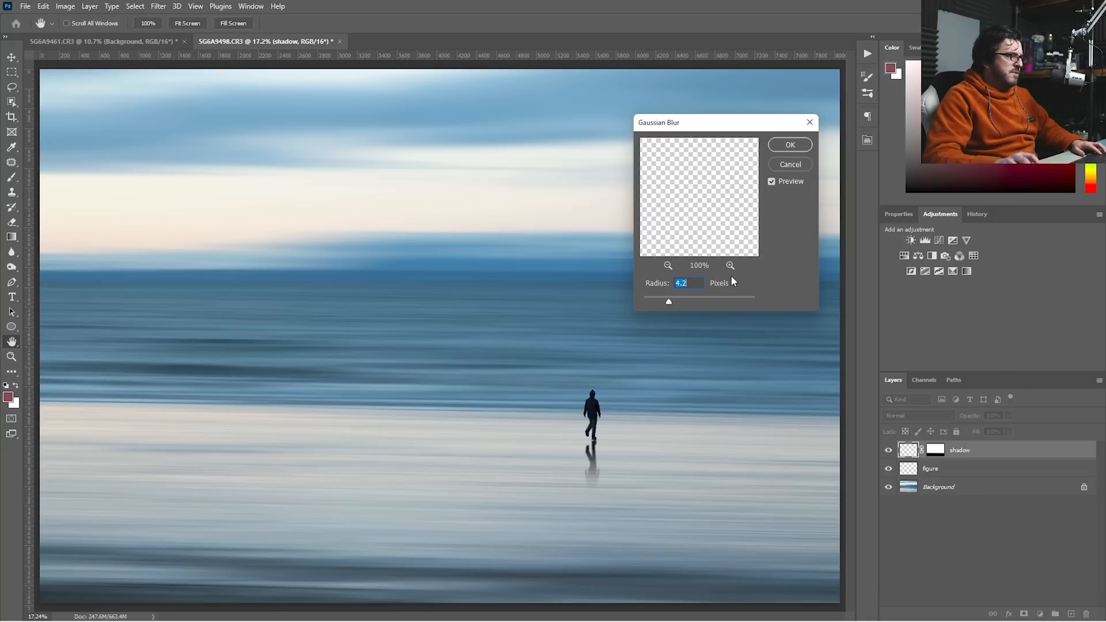
left_click(789, 144)
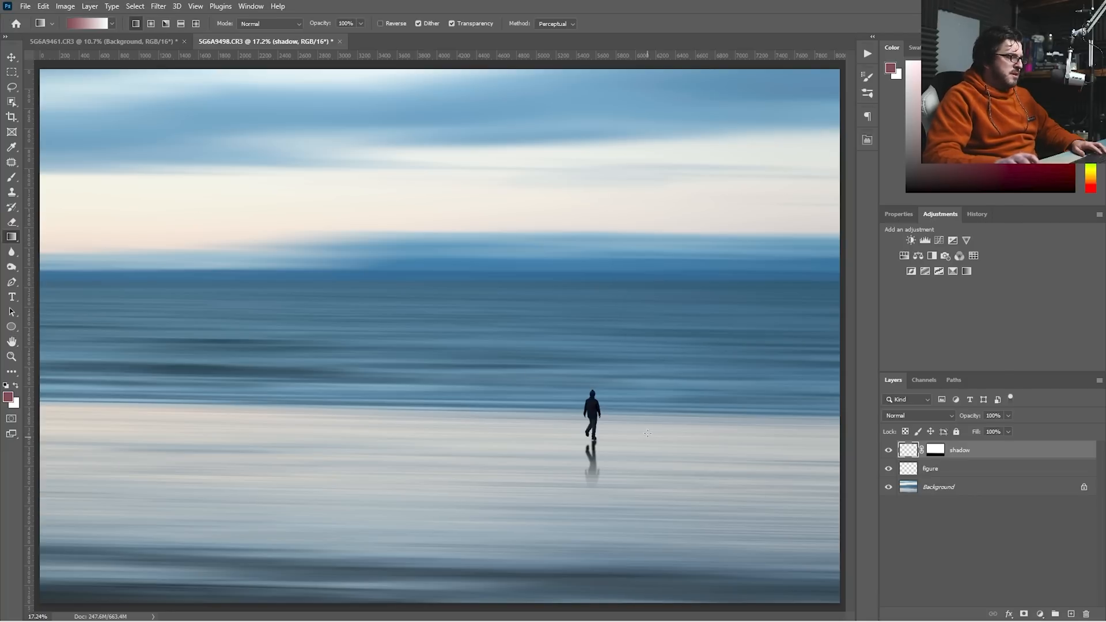
- Blur away the figure's reflection and hide every layer except the background photo
left_click(11, 57)
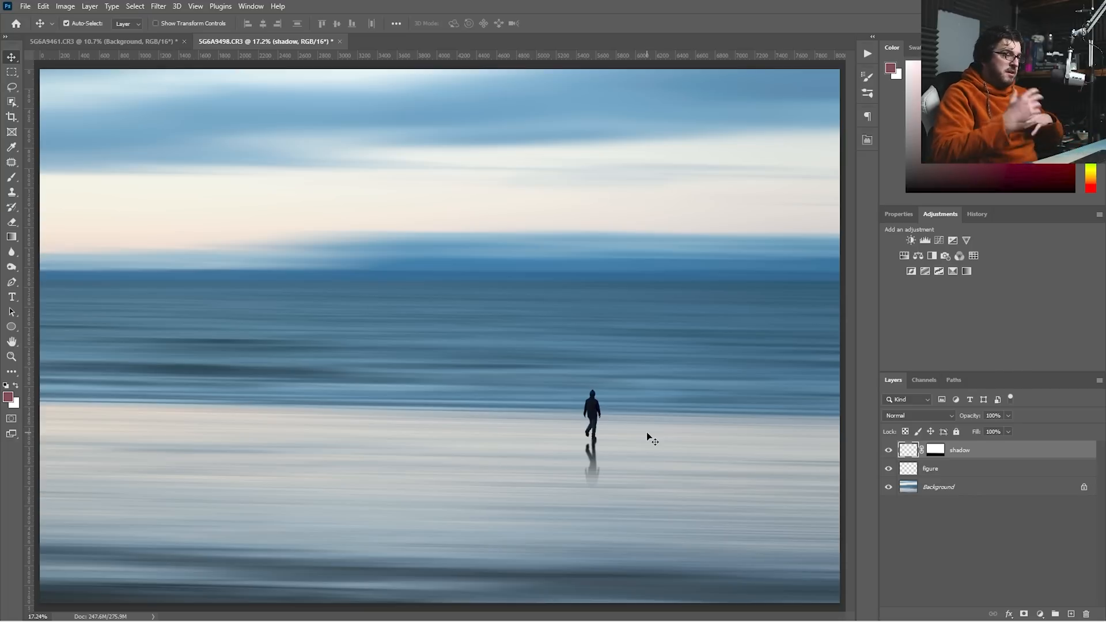
mouse_move(827, 465)
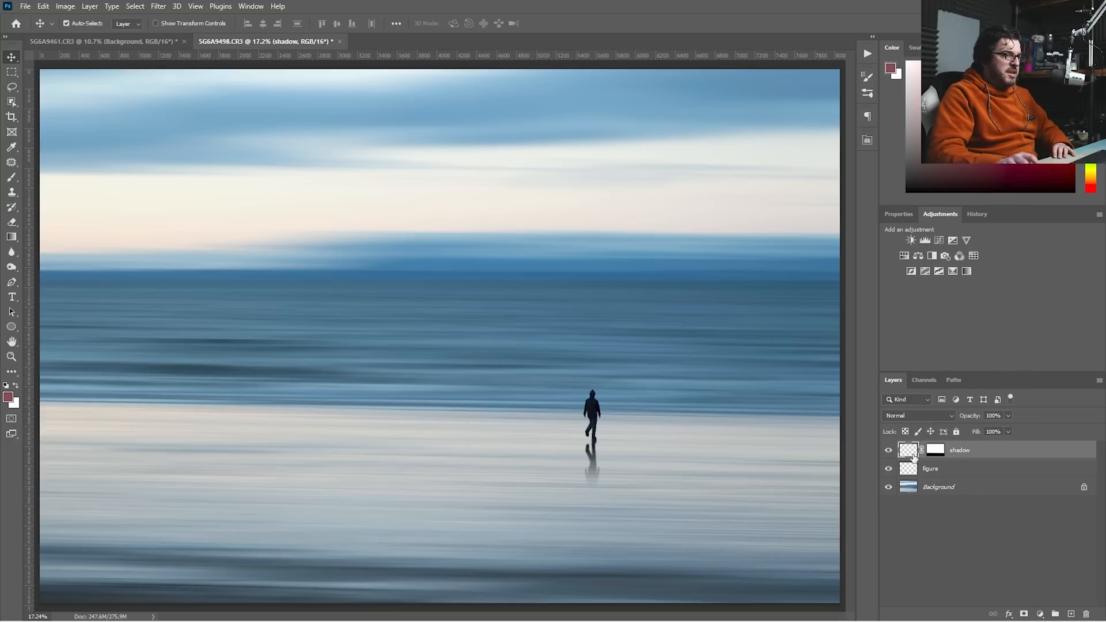
mouse_move(12, 251)
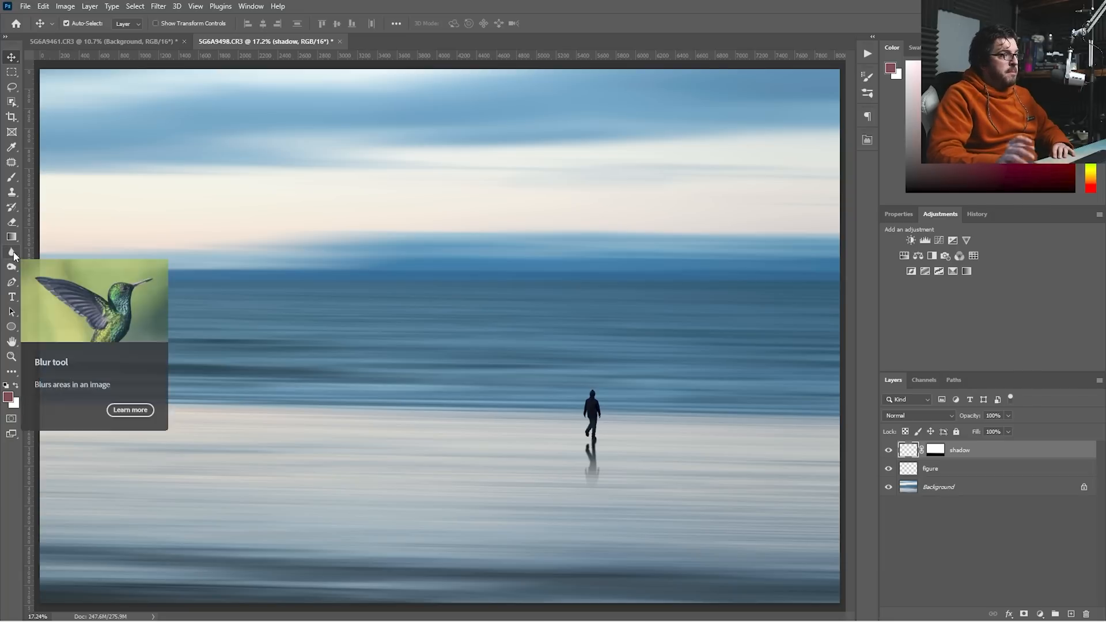
left_click(13, 251)
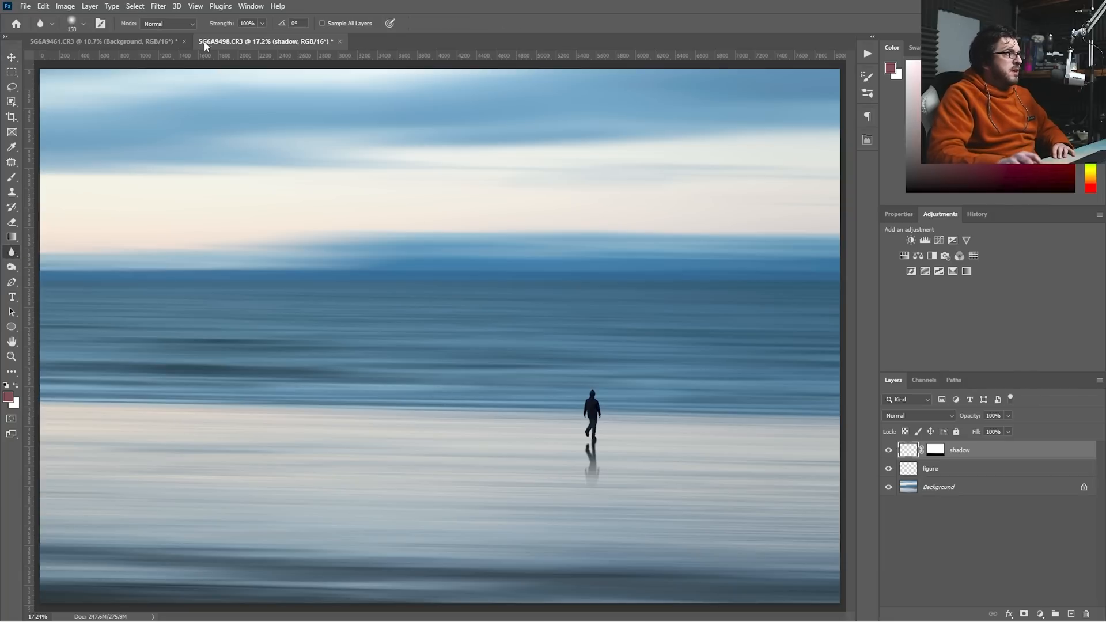
mouse_move(564, 479)
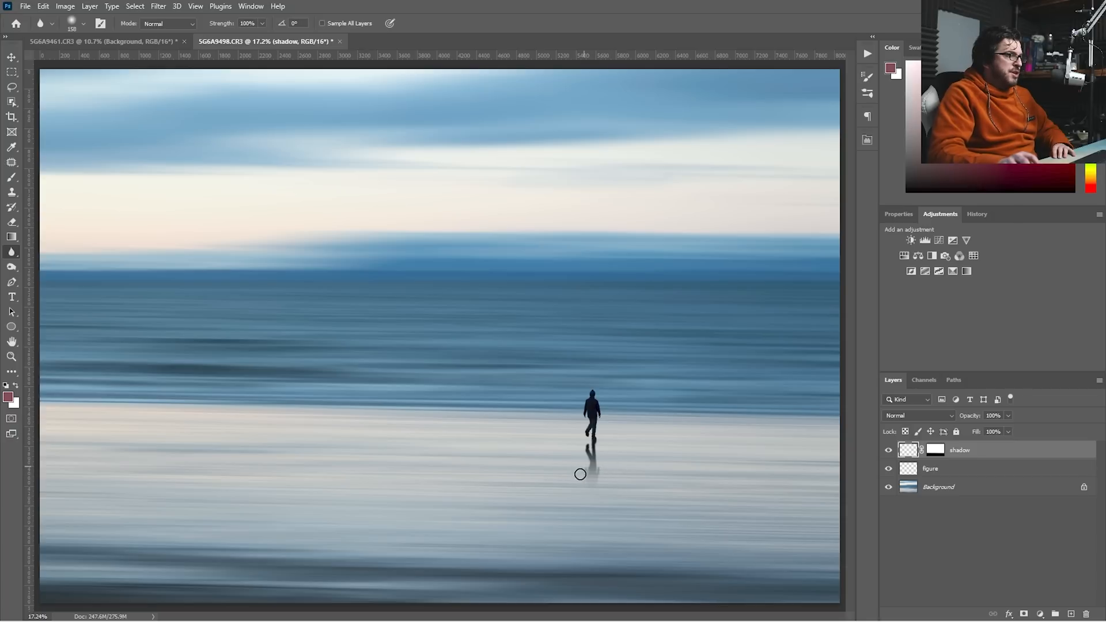
mouse_move(597, 487)
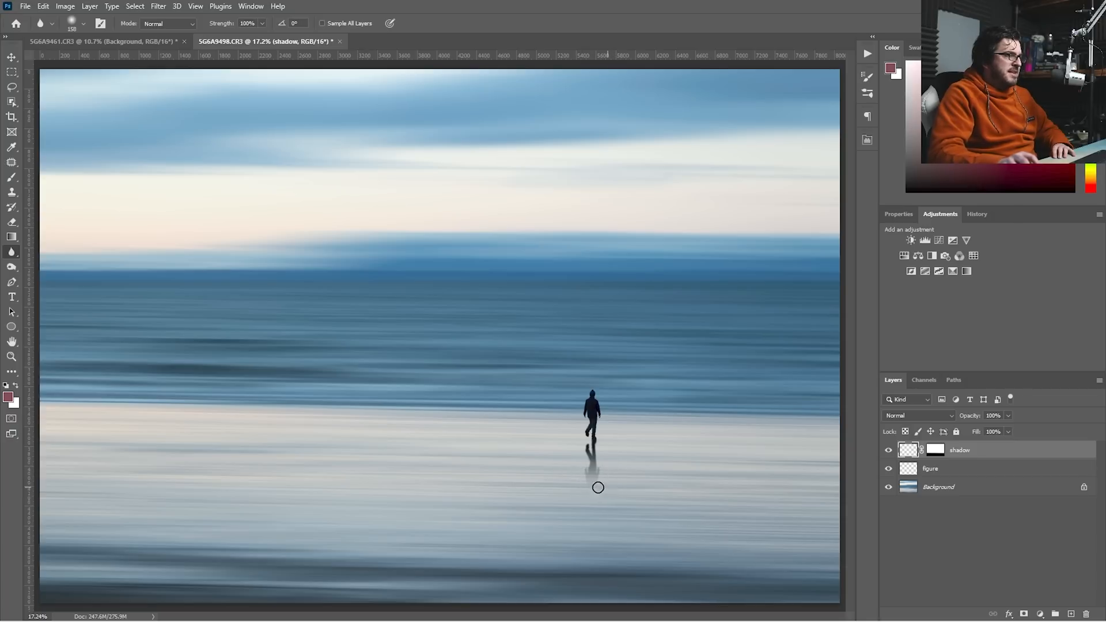
mouse_move(596, 477)
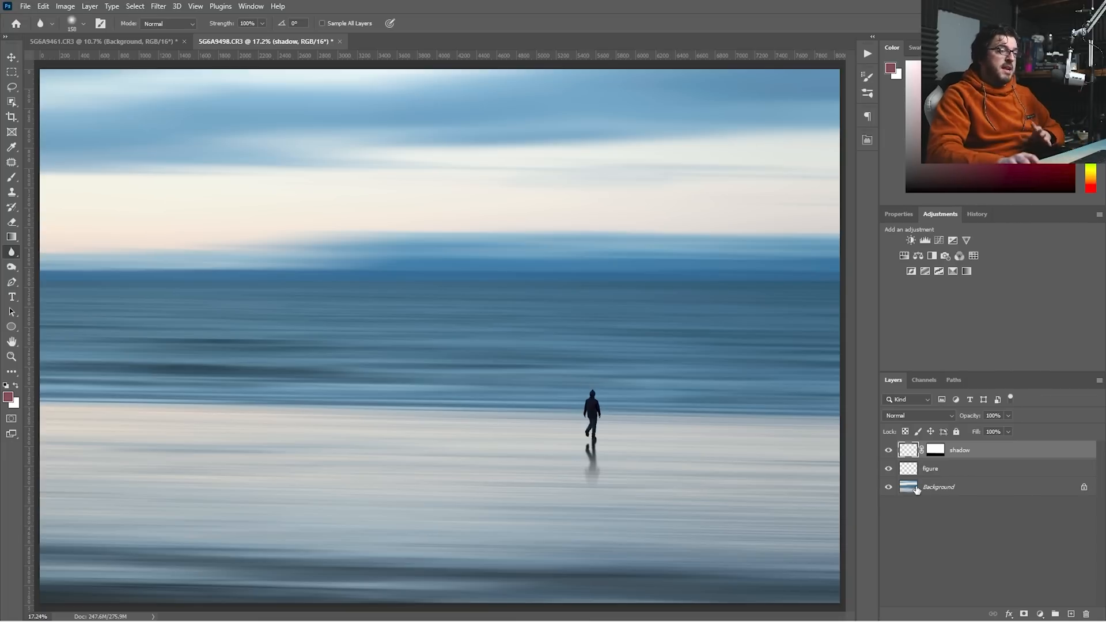
mouse_move(909, 487)
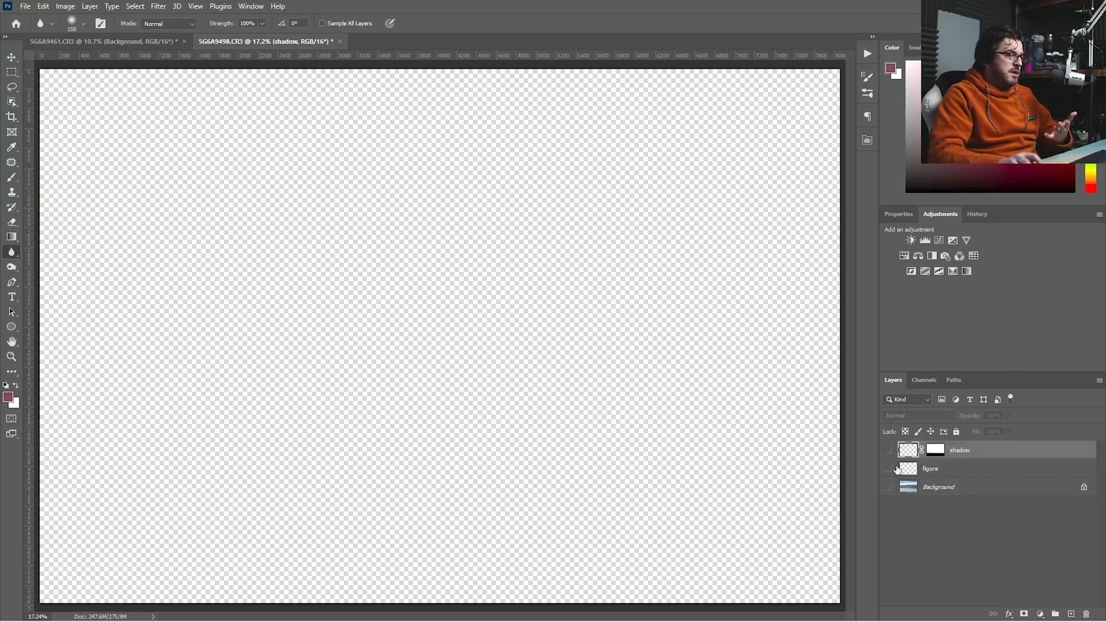
left_click(888, 487)
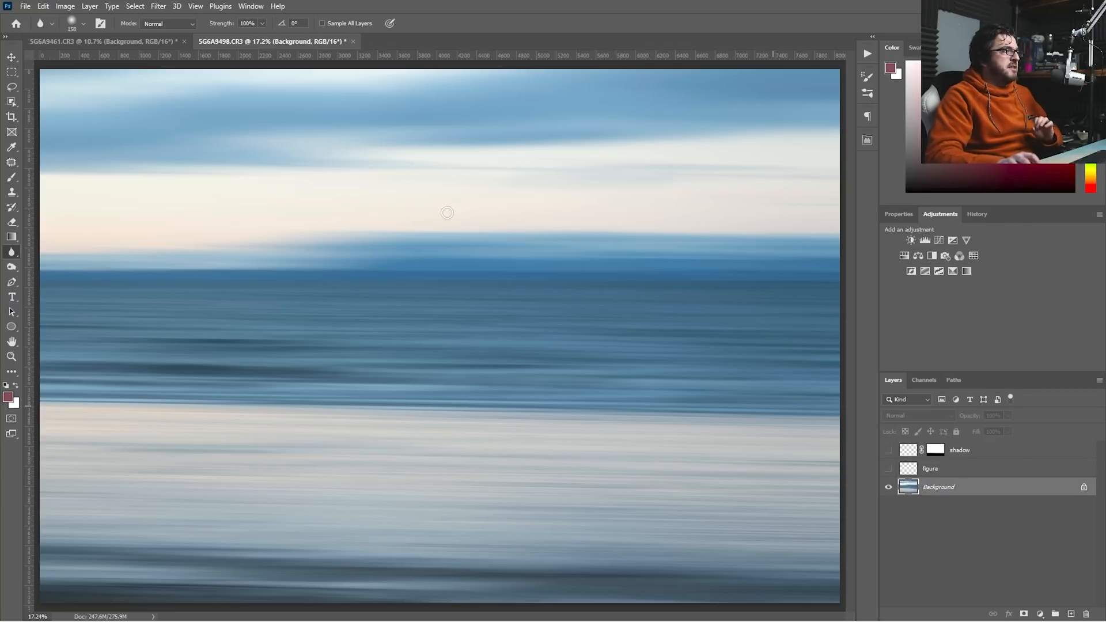
- Open the background in Camera Raw and warm it with a magenta-pink tint
left_click(157, 6)
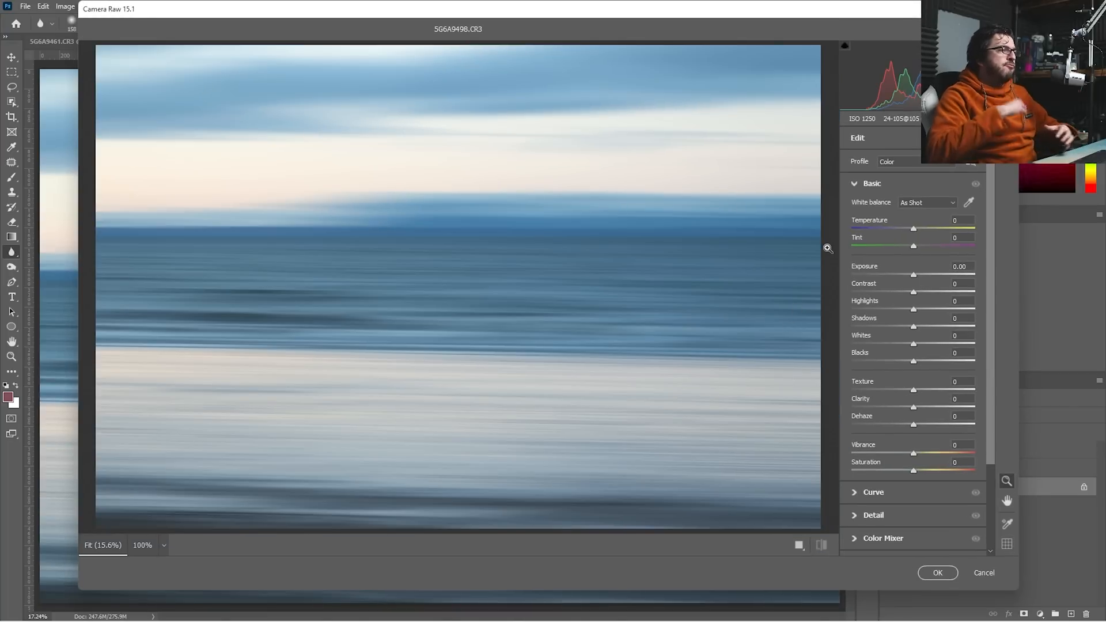
mouse_move(801, 270)
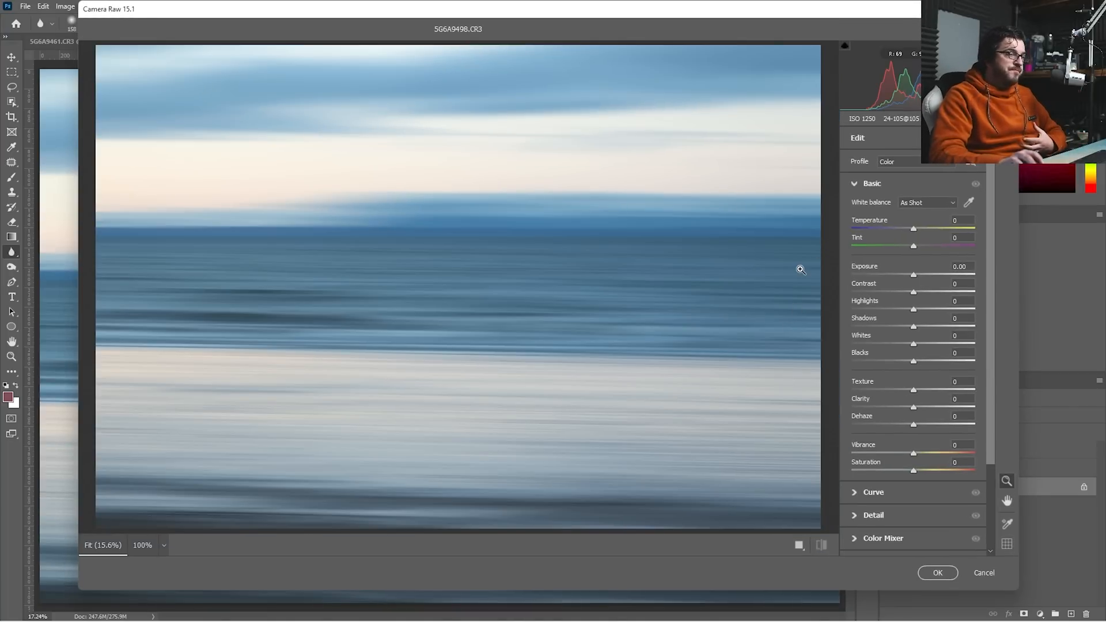
mouse_move(801, 277)
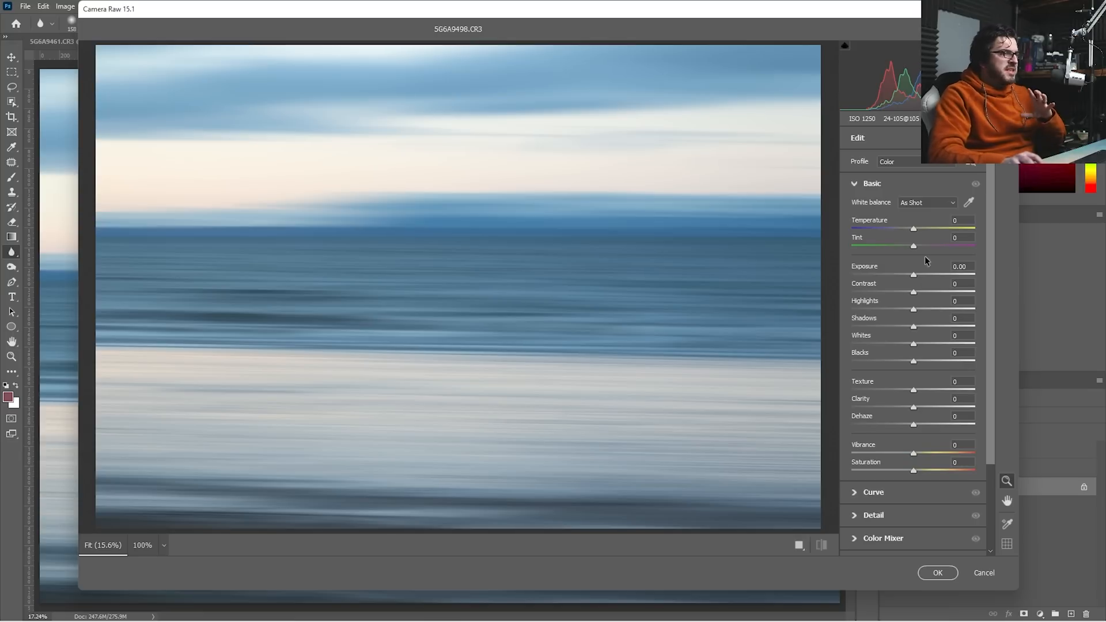
left_click_drag(912, 228, 918, 228)
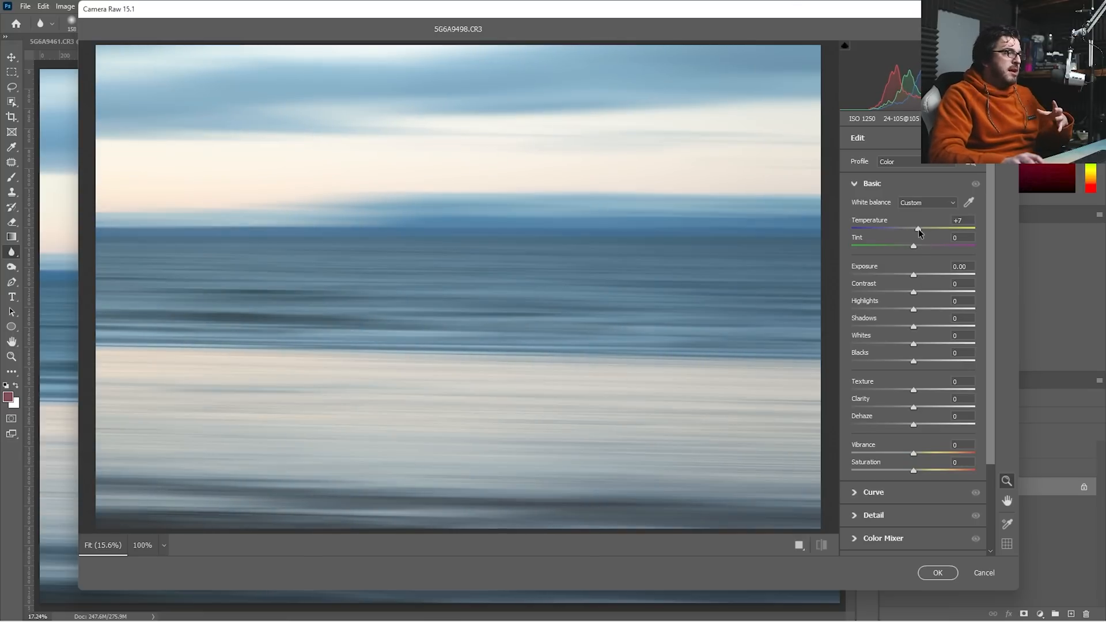
left_click_drag(914, 245, 929, 245)
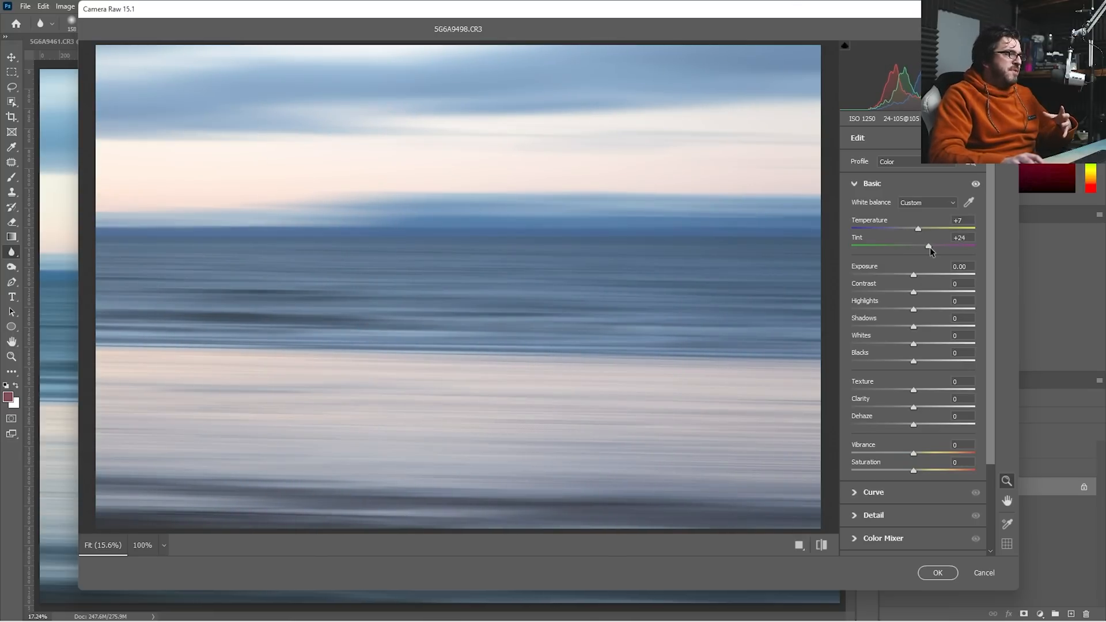
left_click_drag(929, 247, 935, 247)
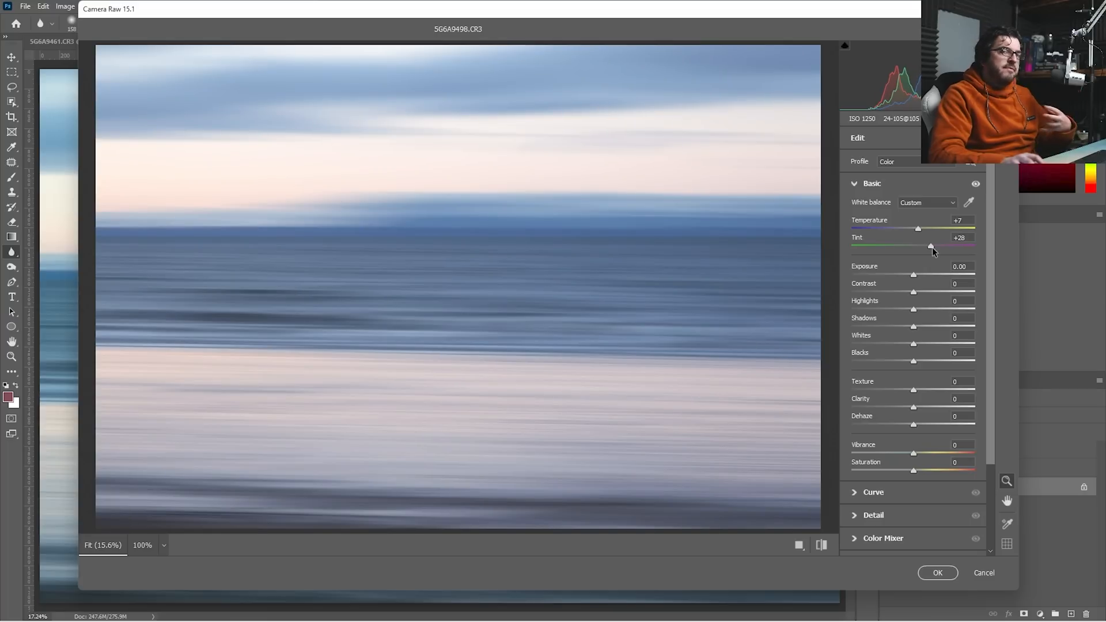
left_click_drag(931, 247, 936, 248)
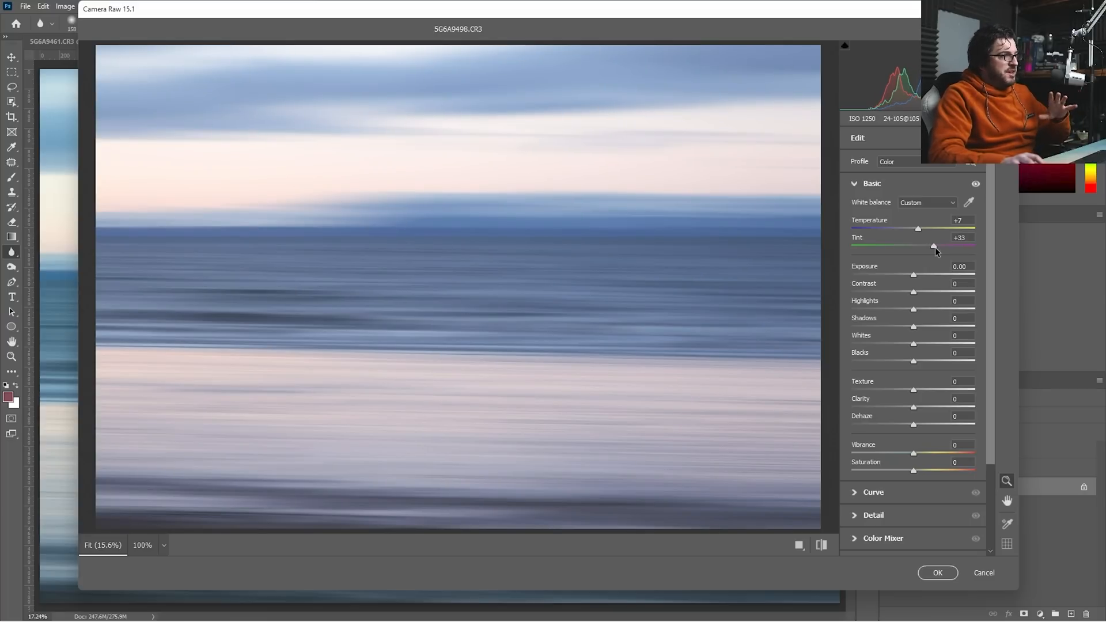
left_click_drag(917, 228, 913, 229)
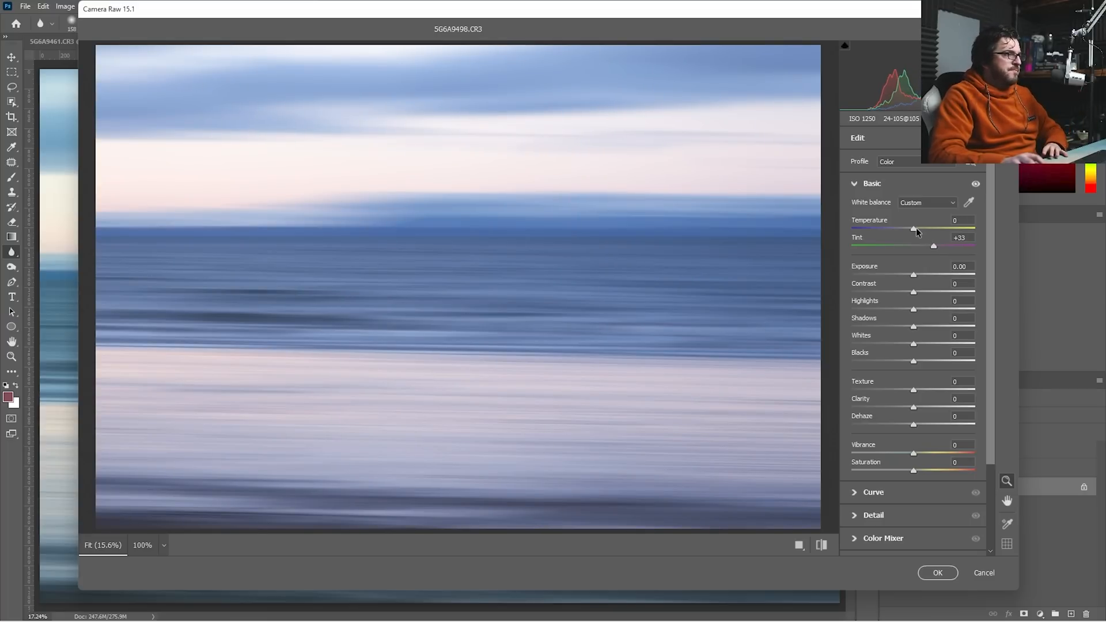
left_click_drag(914, 229, 920, 228)
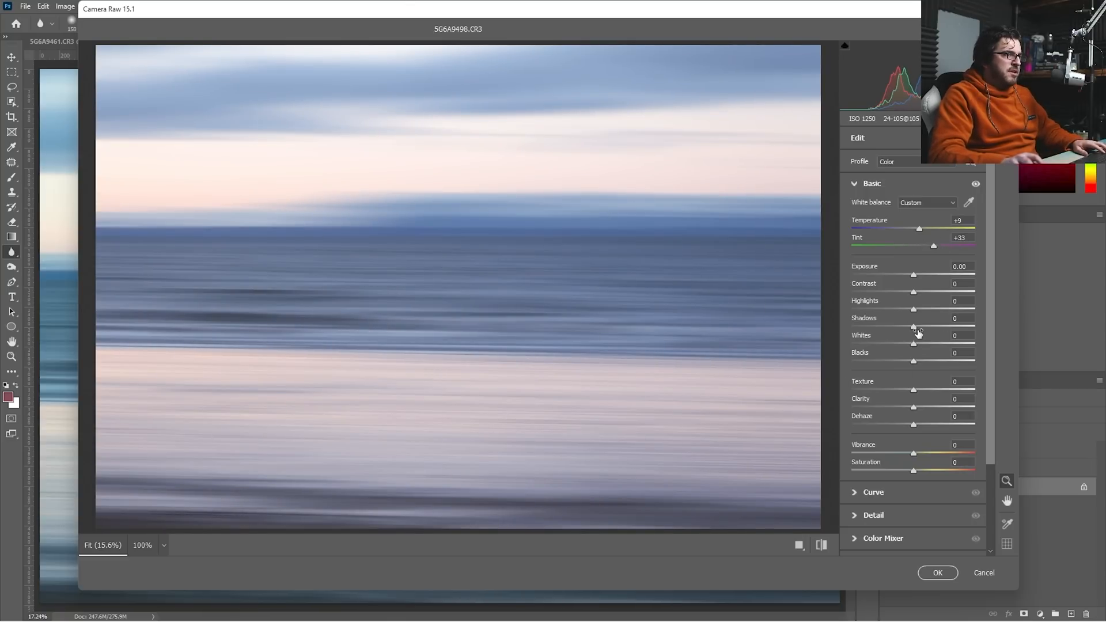
- Set Highlights -44, Dehaze +12, Whites +16 and Vibrance +26
left_click_drag(912, 309, 887, 309)
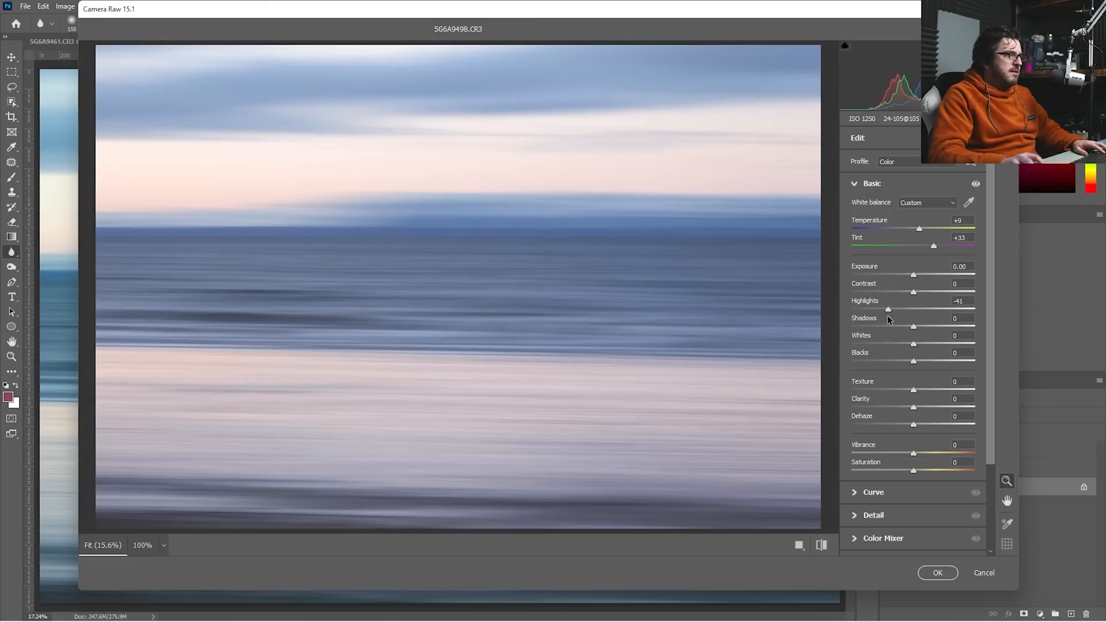
left_click_drag(912, 425, 920, 424)
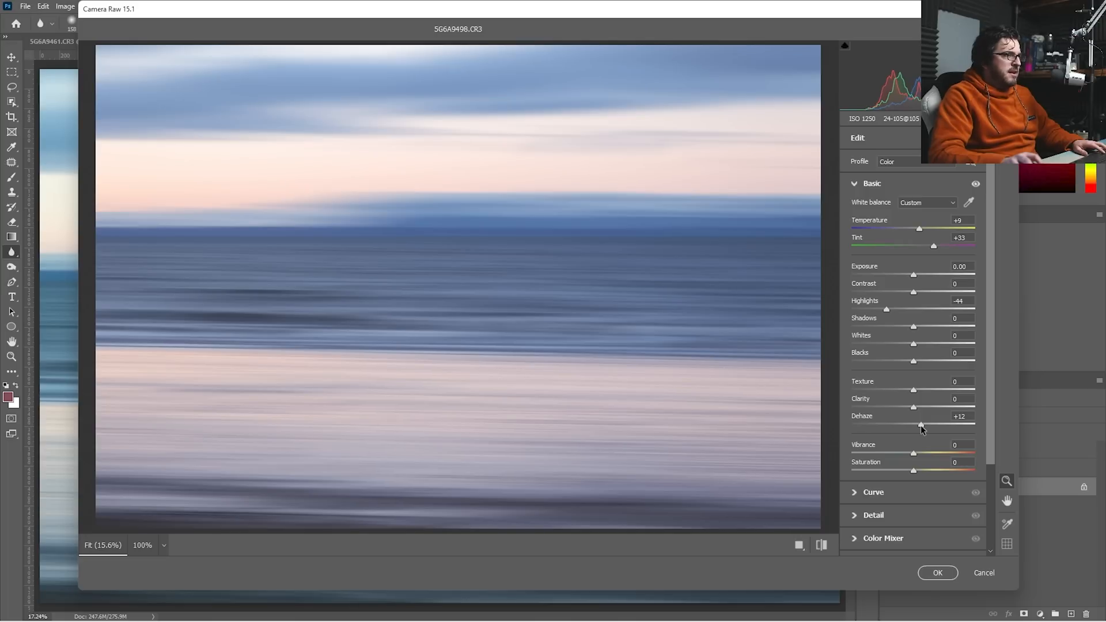
left_click_drag(912, 344, 924, 344)
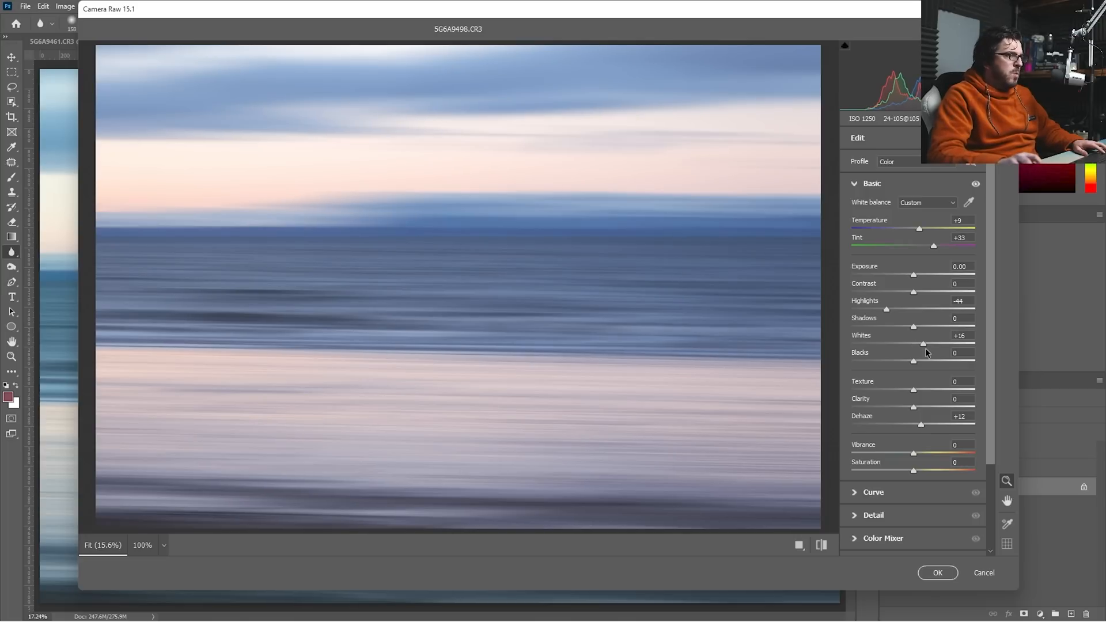
left_click_drag(912, 452, 921, 453)
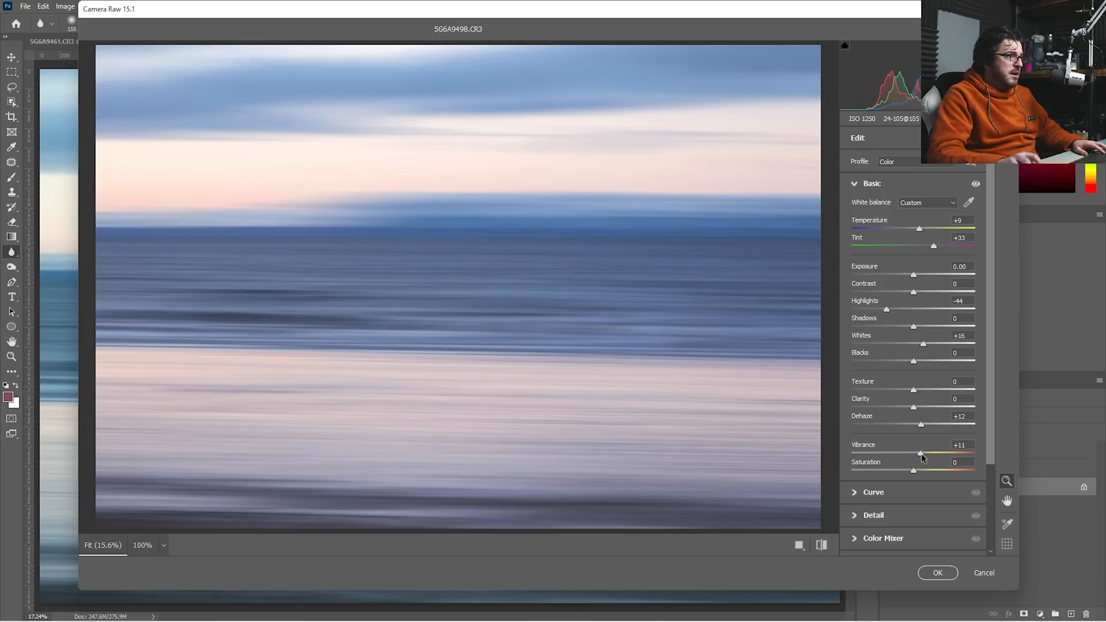
left_click_drag(920, 453, 931, 453)
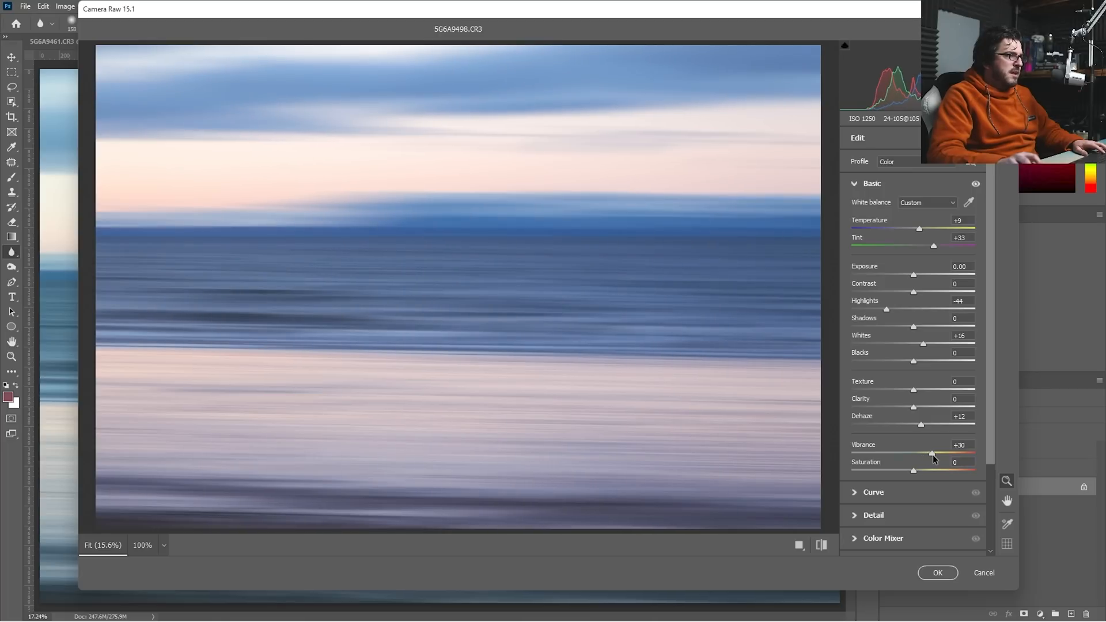
left_click_drag(933, 454, 930, 453)
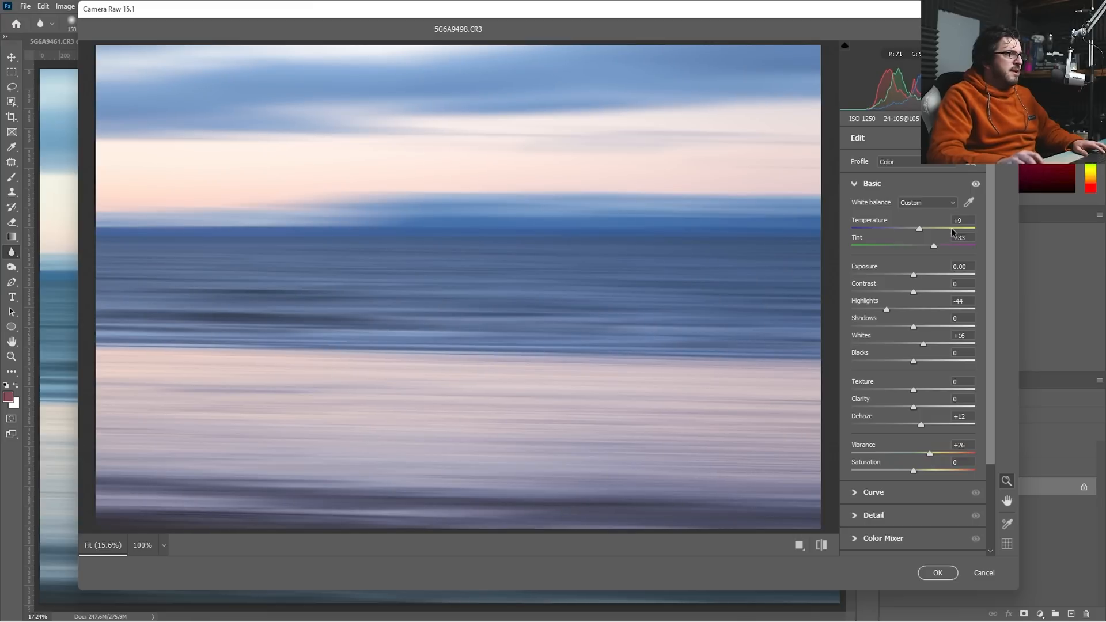
- In the HSL Color Mixer, set Hue Oranges -14, Yellows -8 and Blues -7
scroll("down", 3)
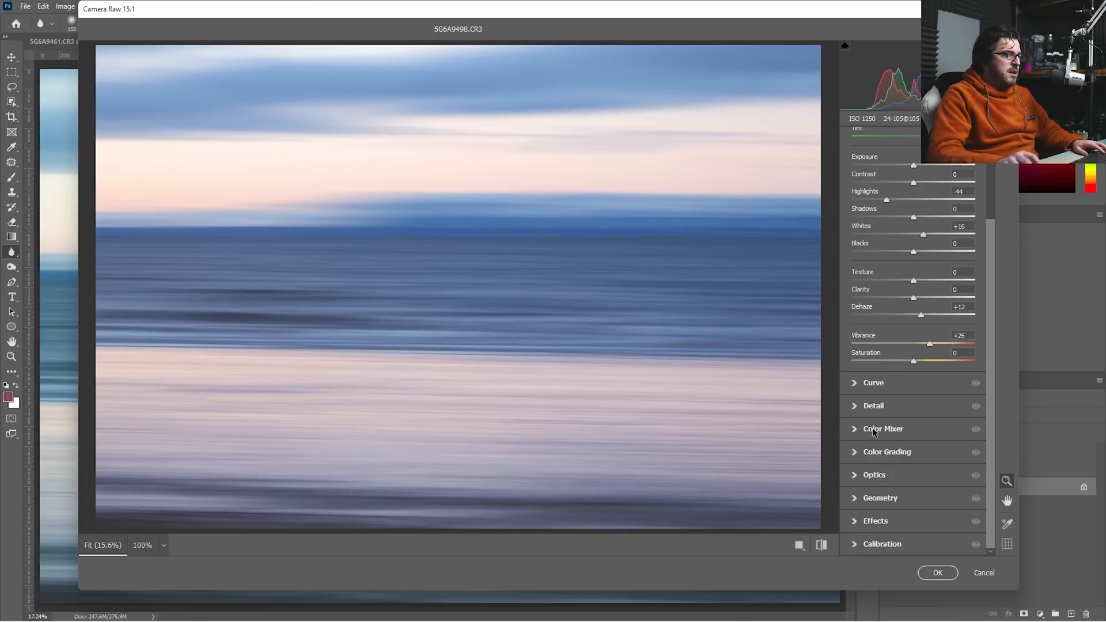
left_click(882, 429)
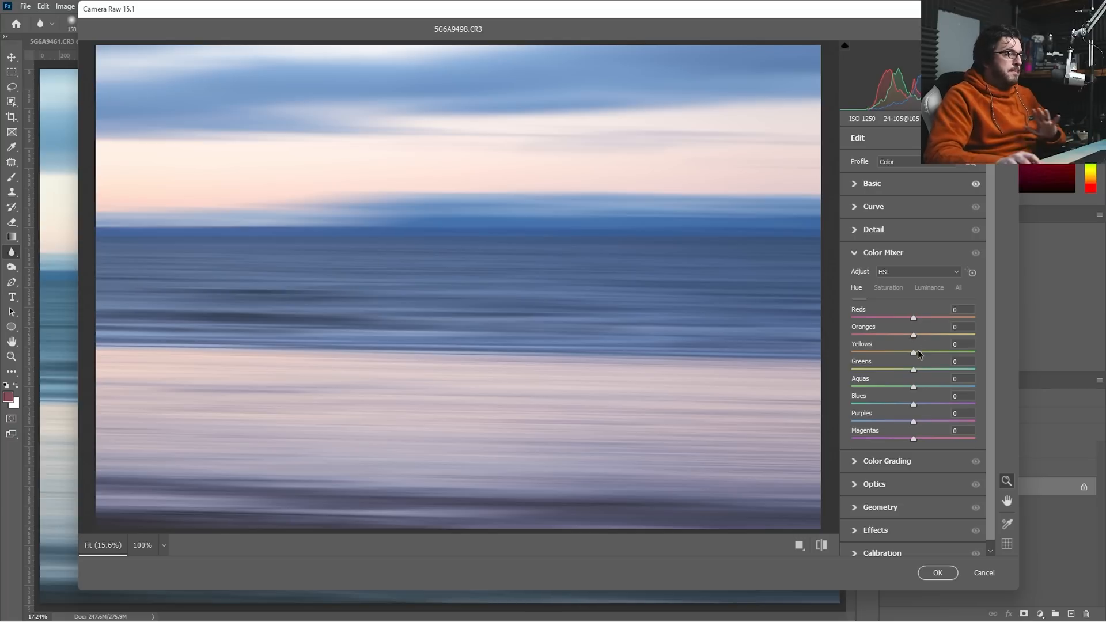
left_click_drag(913, 352, 897, 353)
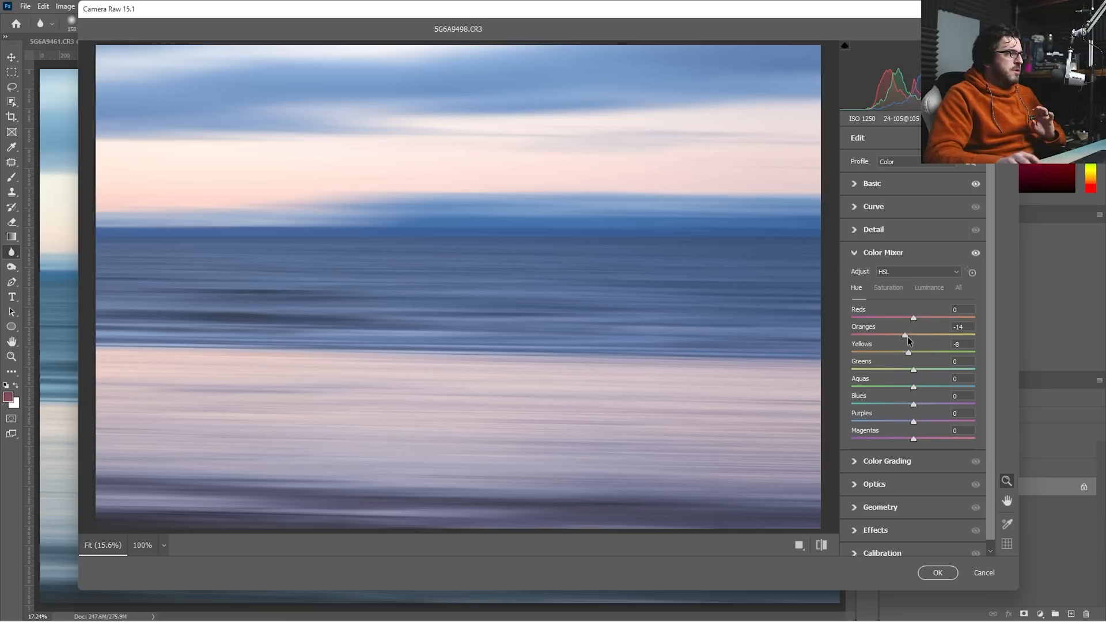
left_click_drag(914, 404, 911, 404)
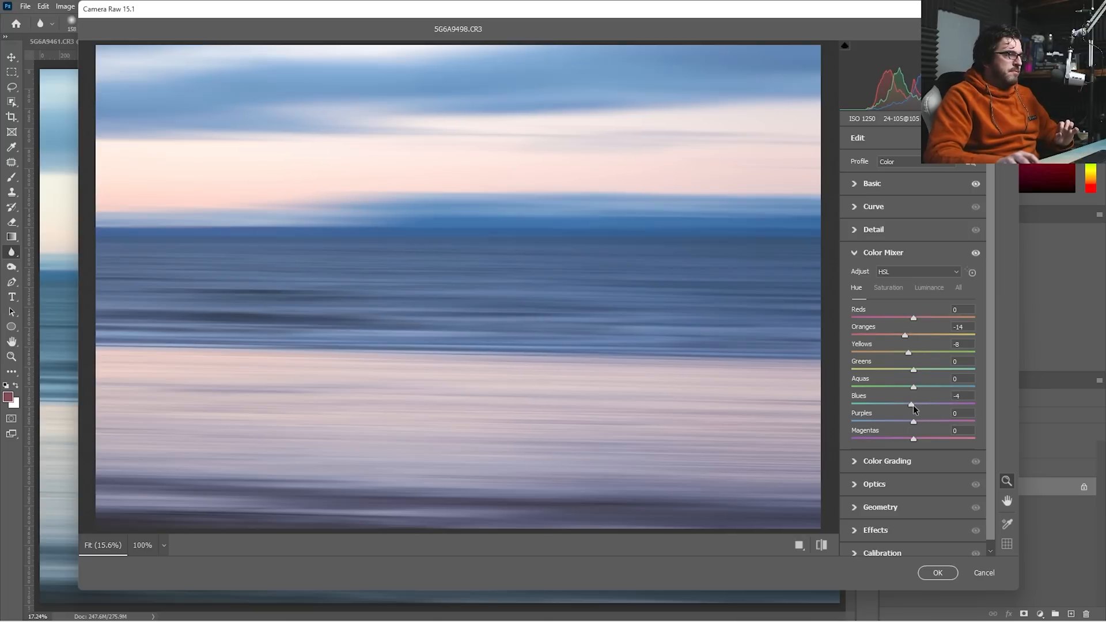
left_click_drag(911, 403, 908, 404)
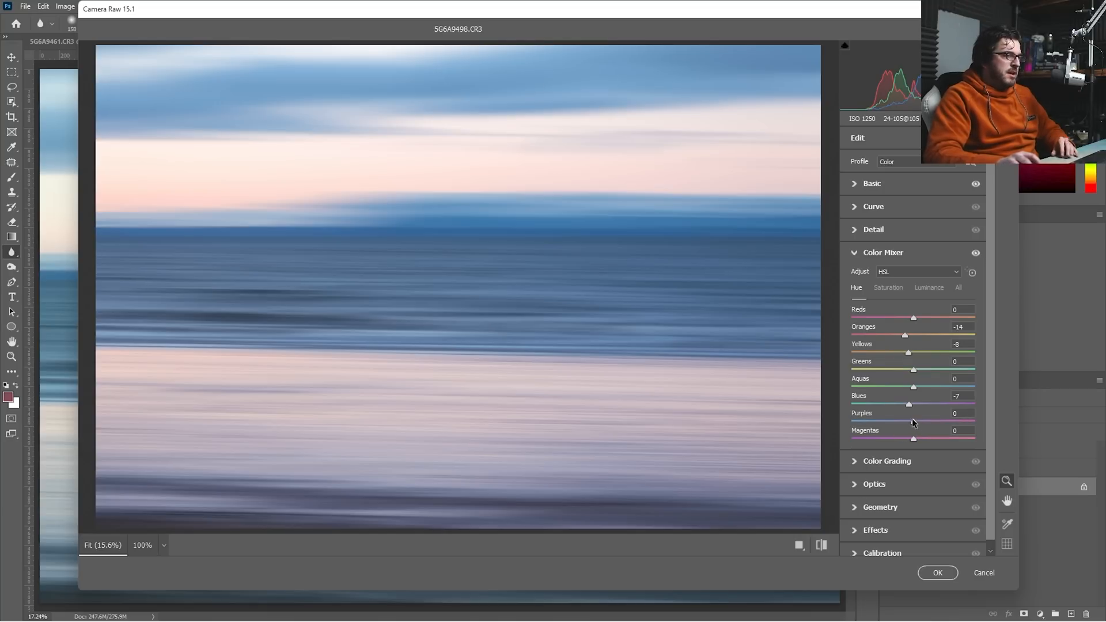
- Raise Saturation for Purples +36, Magentas +49 and Oranges +61
left_click(887, 286)
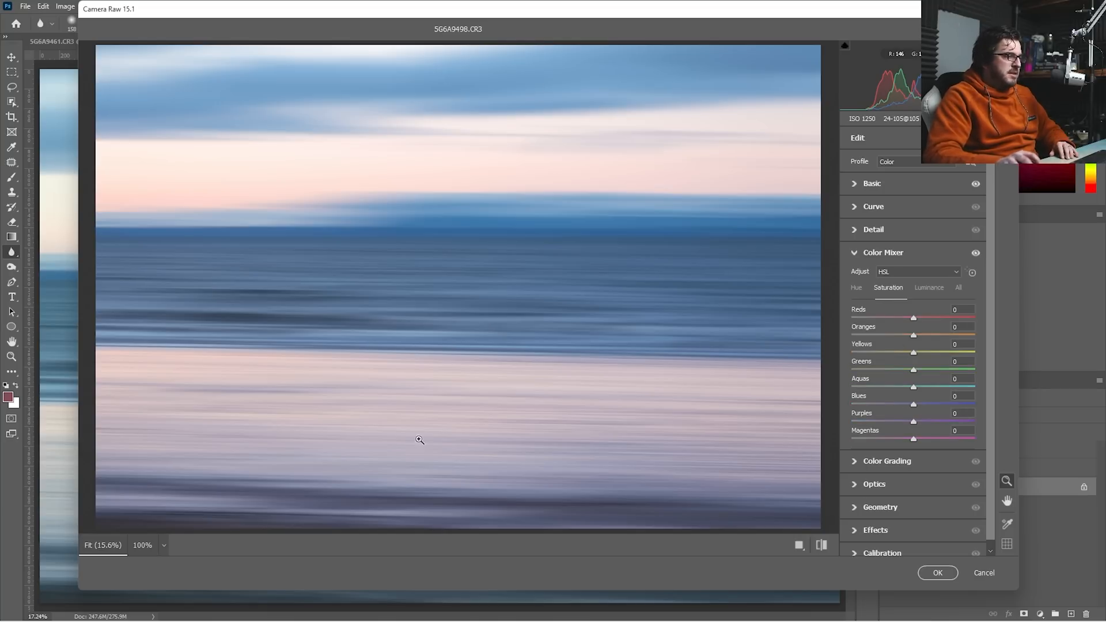
left_click_drag(912, 421, 946, 421)
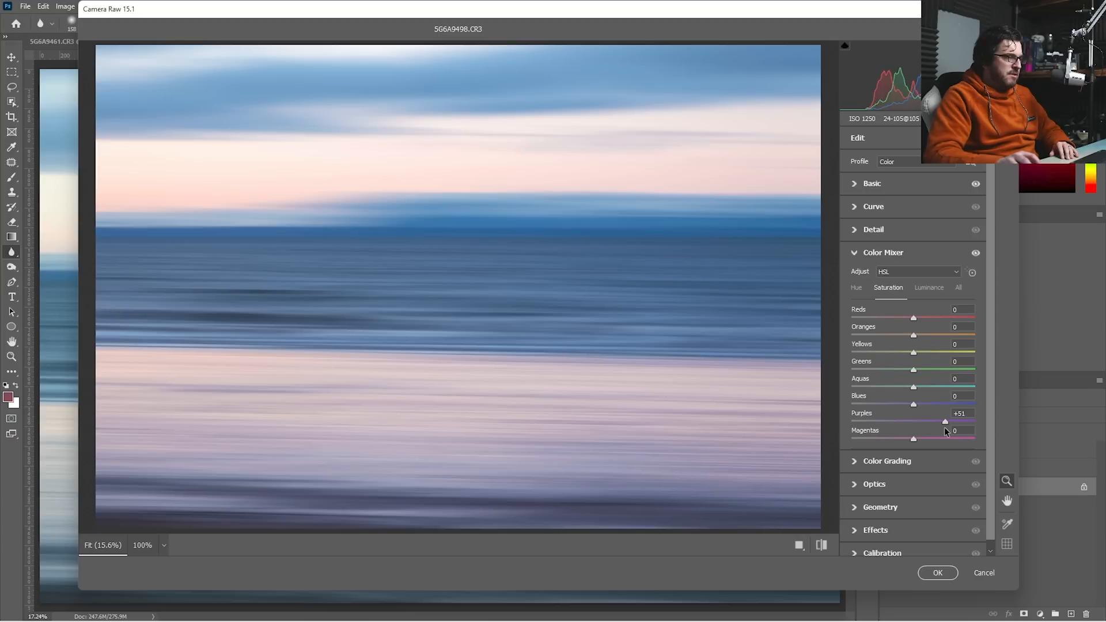
left_click_drag(946, 421, 920, 437)
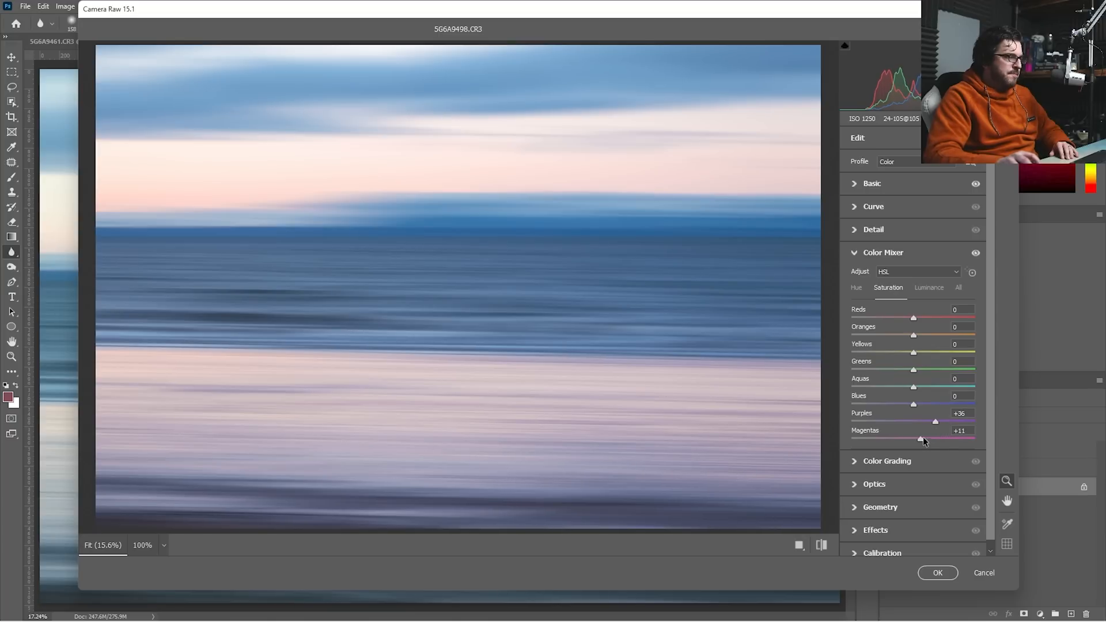
left_click_drag(918, 438, 946, 438)
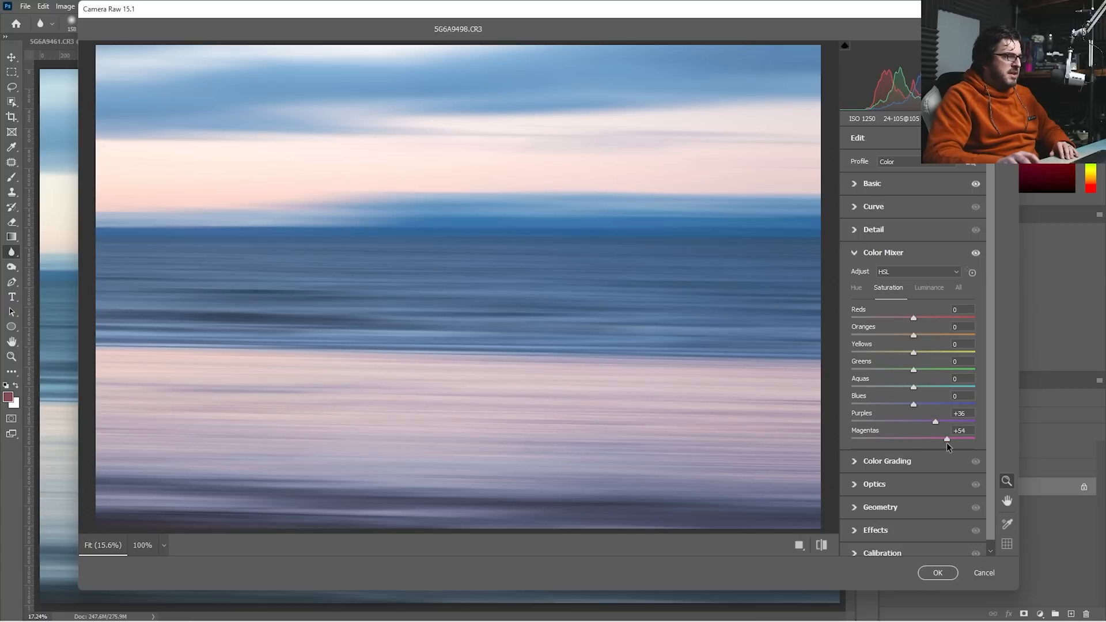
left_click_drag(947, 439, 943, 439)
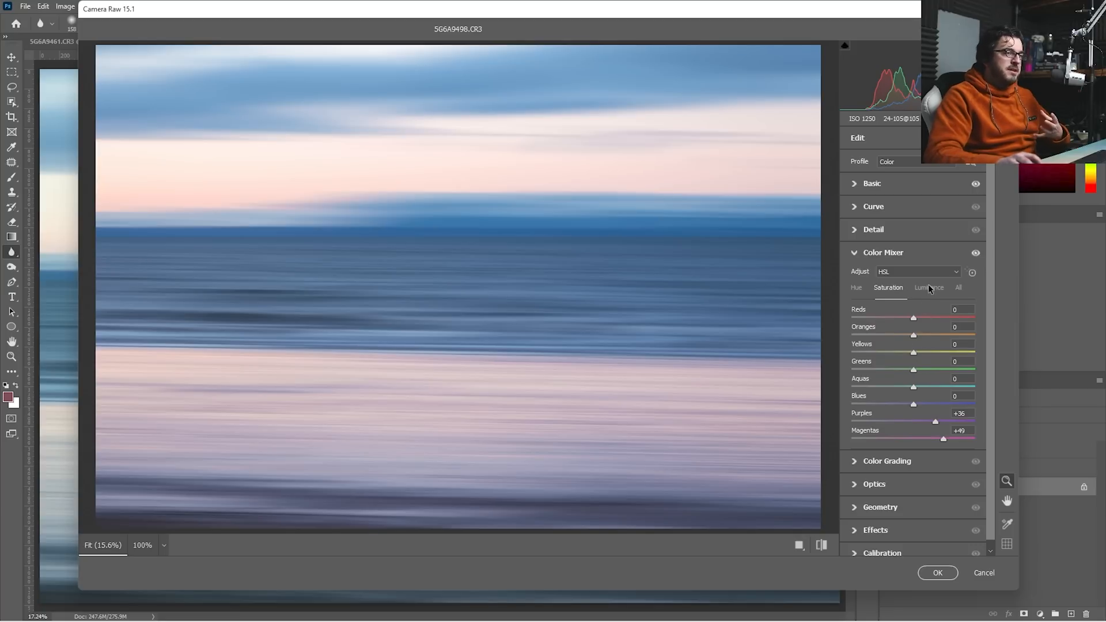
left_click_drag(914, 354, 933, 354)
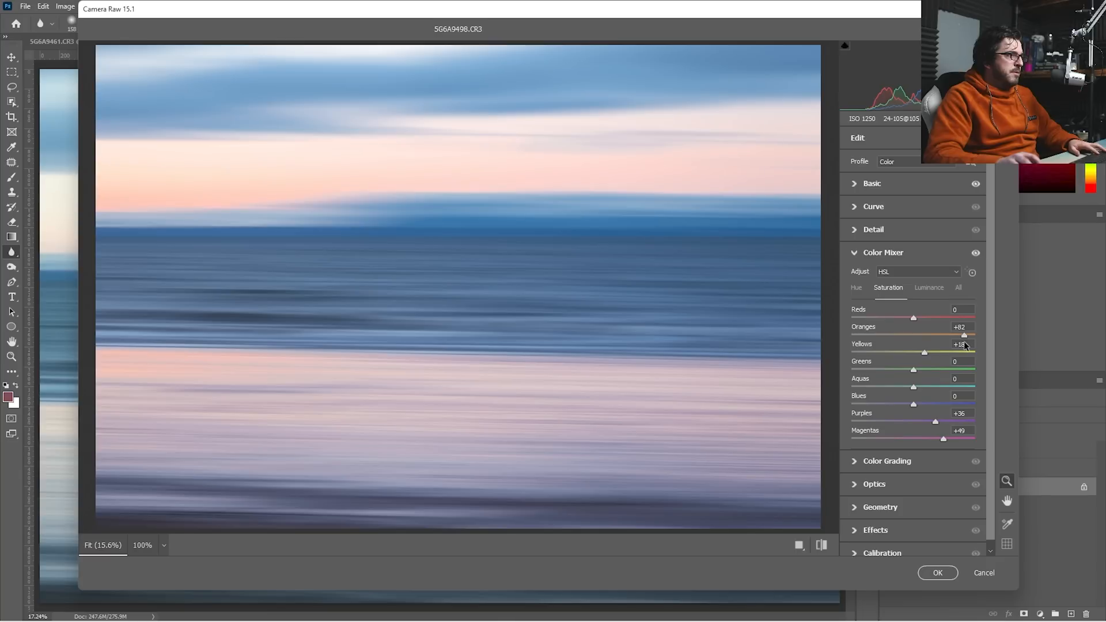
left_click_drag(965, 336, 950, 335)
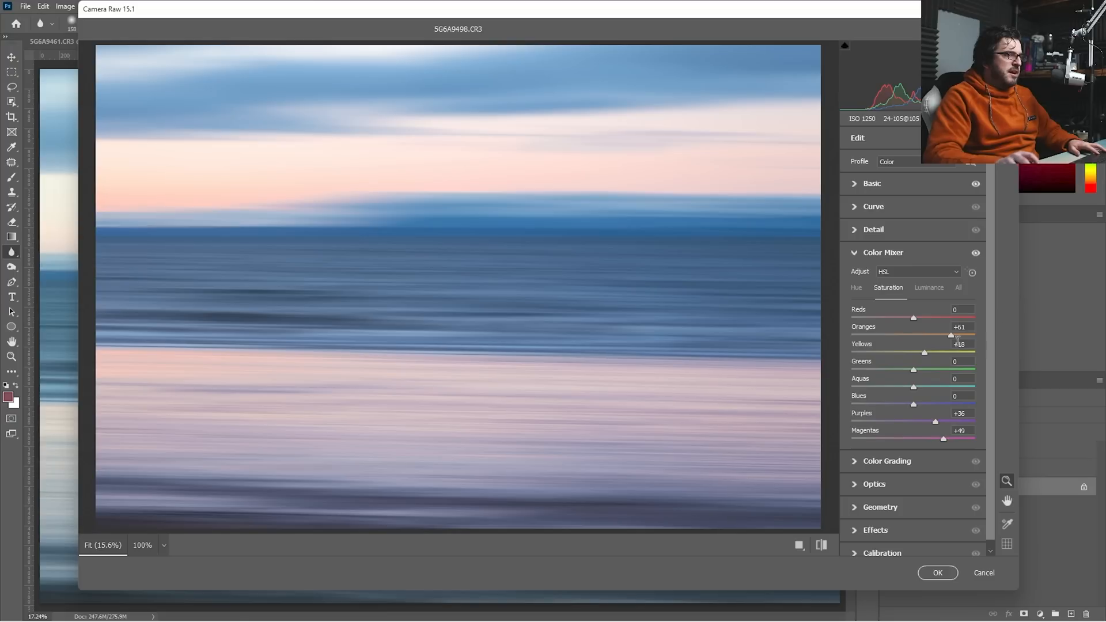
- Set Luminance to Blues +16 and Oranges -20
left_click(930, 288)
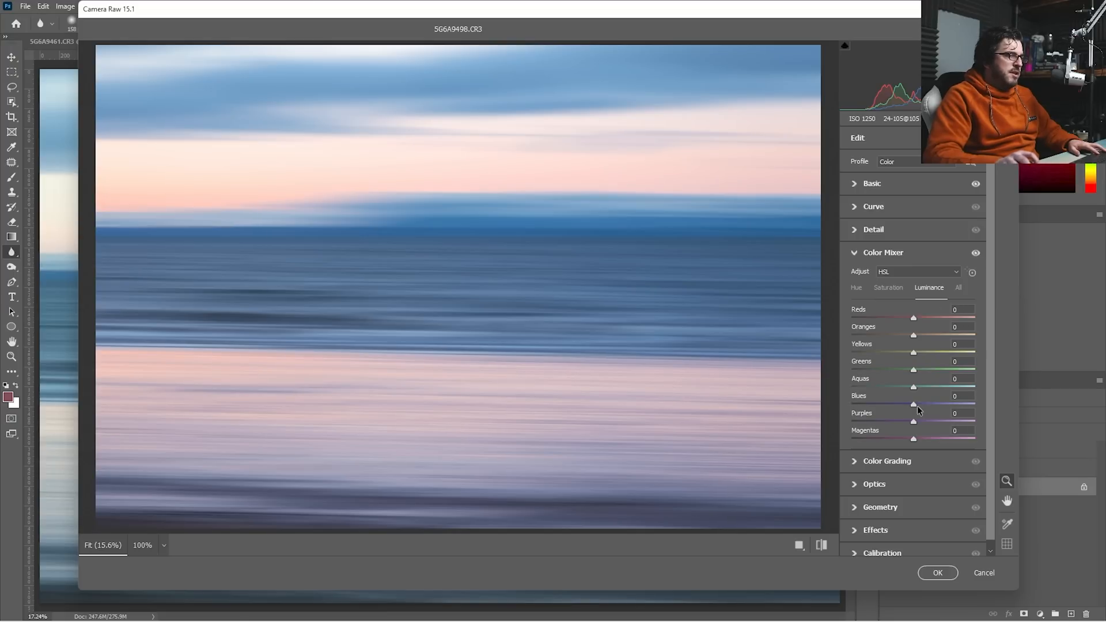
left_click_drag(913, 403, 948, 403)
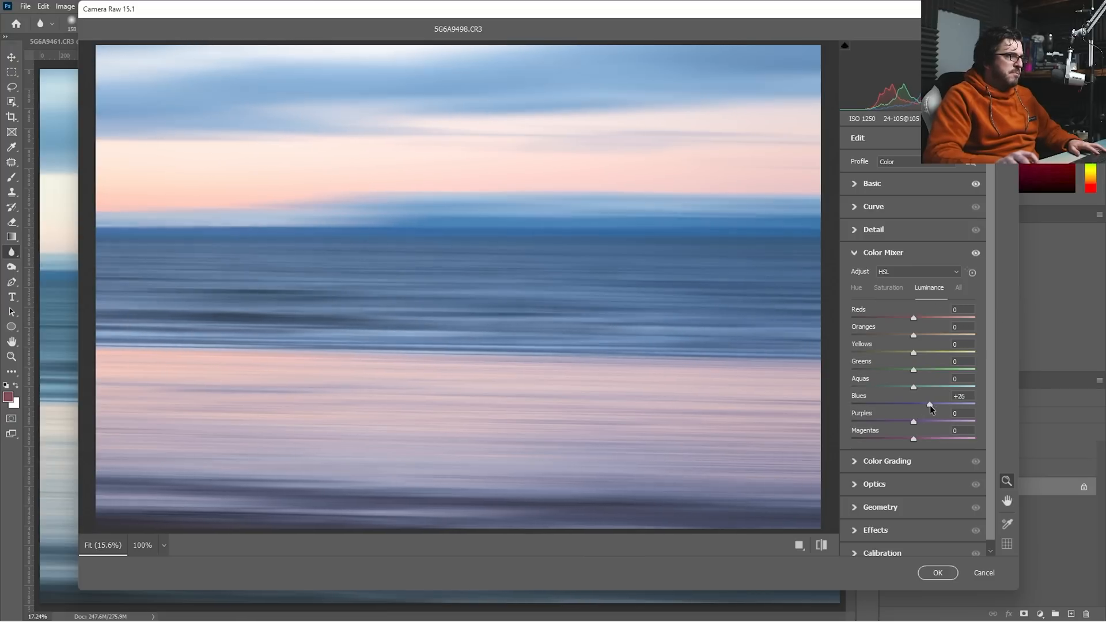
left_click_drag(950, 405, 912, 404)
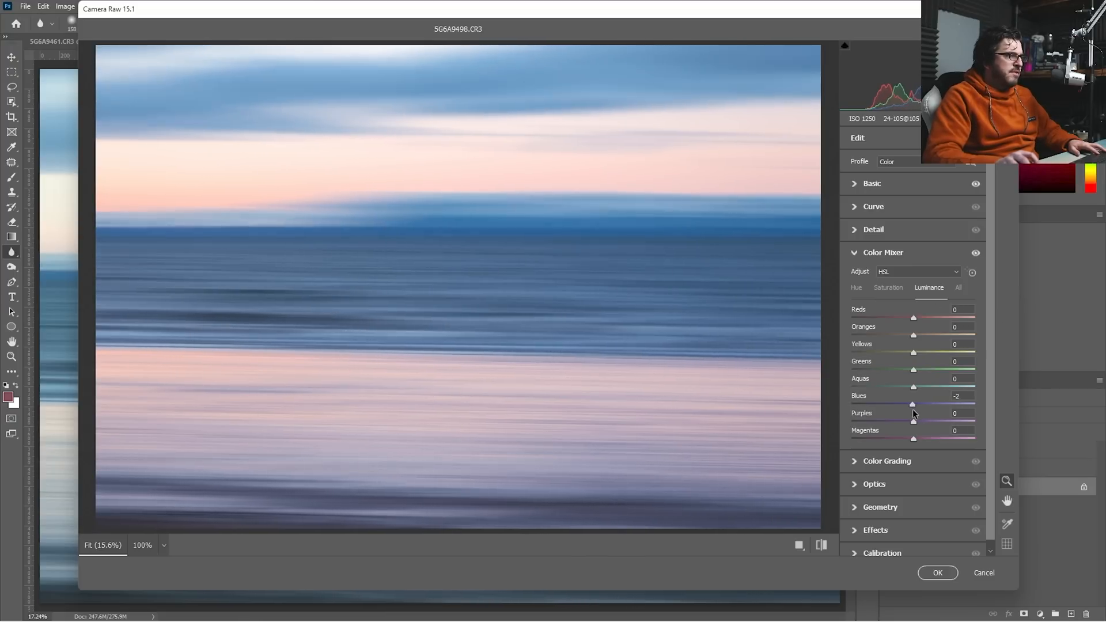
left_click_drag(912, 404, 924, 404)
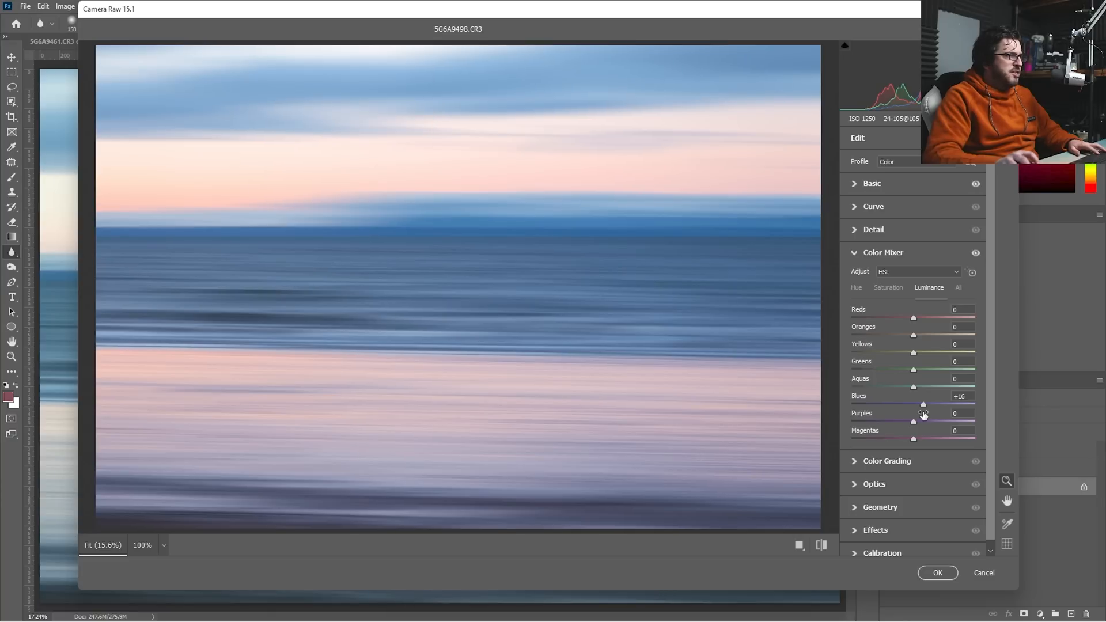
mouse_move(913, 342)
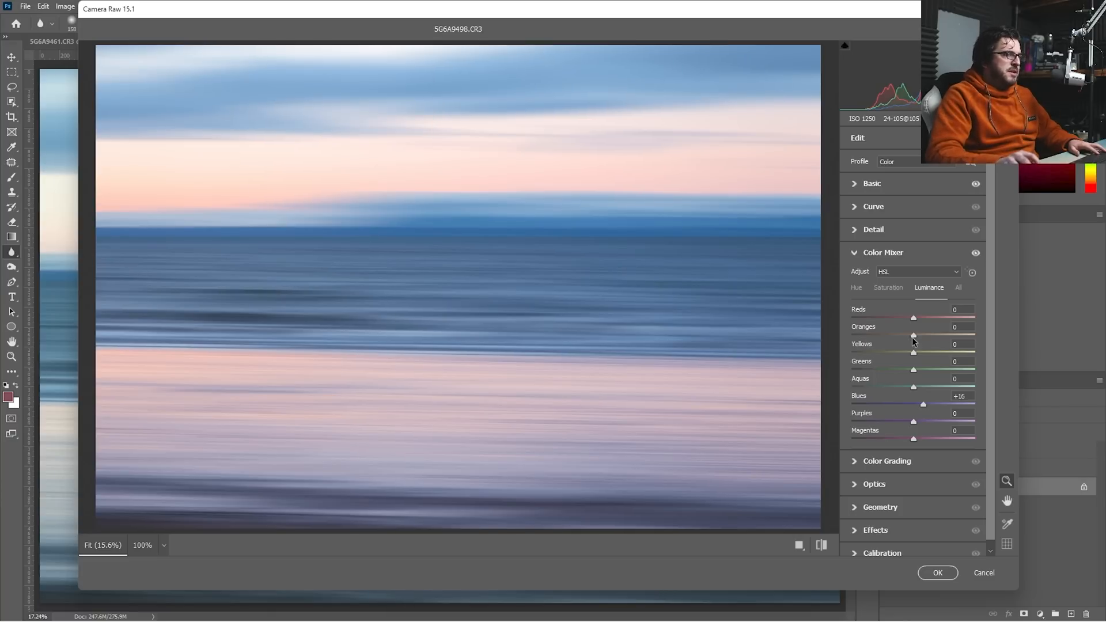
left_click_drag(912, 336, 901, 336)
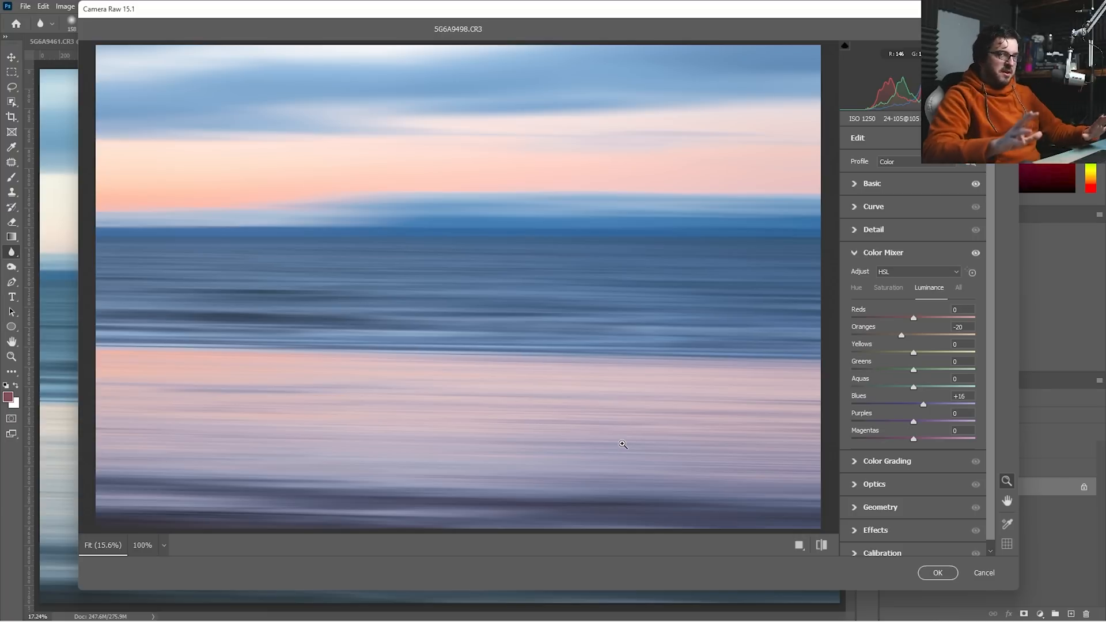
- Confirm the Camera Raw grade and make the walker layer visible again
left_click(937, 572)
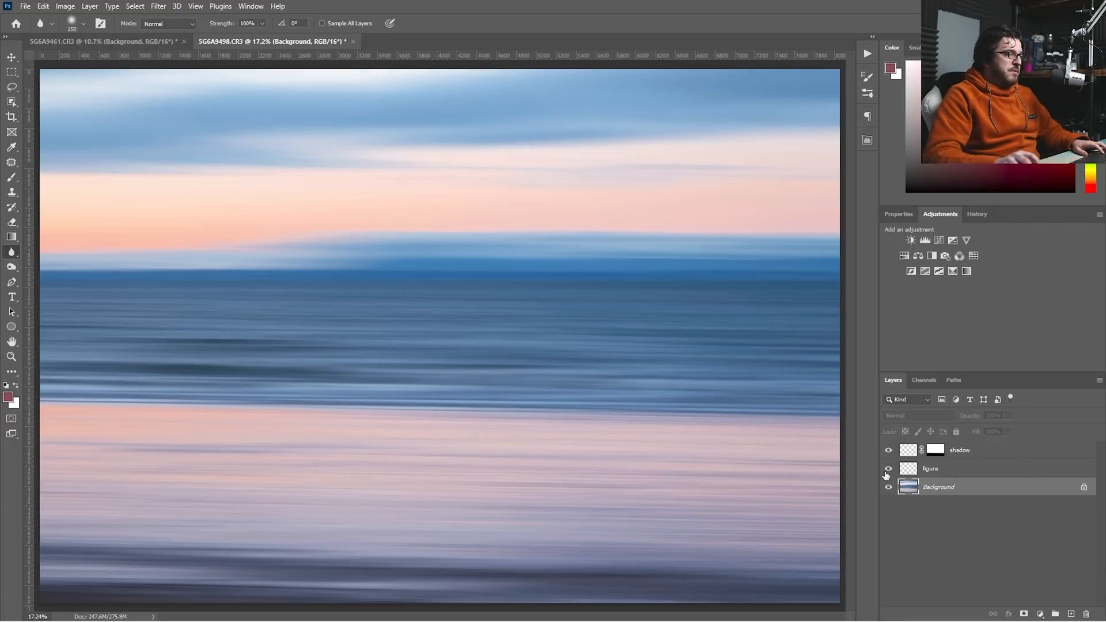
left_click(888, 468)
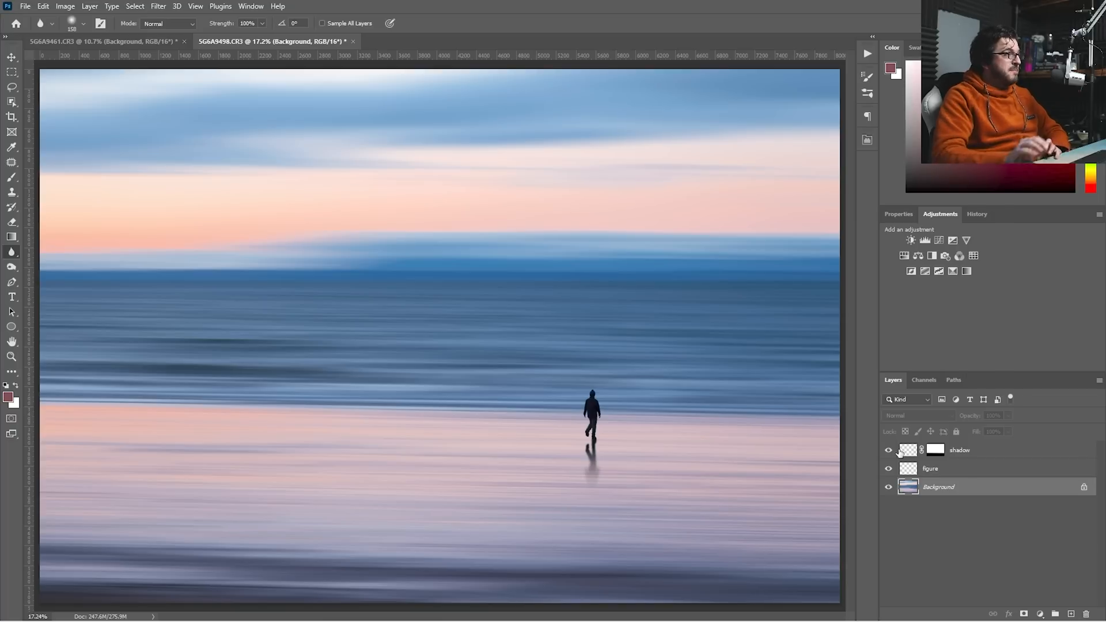
mouse_move(241, 312)
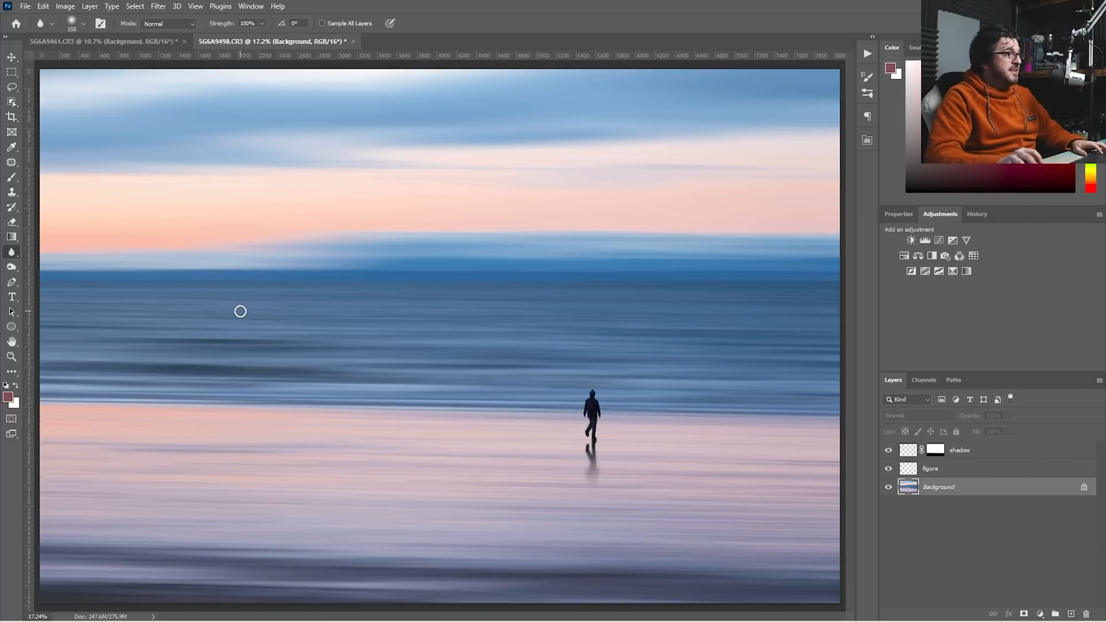
left_click(12, 117)
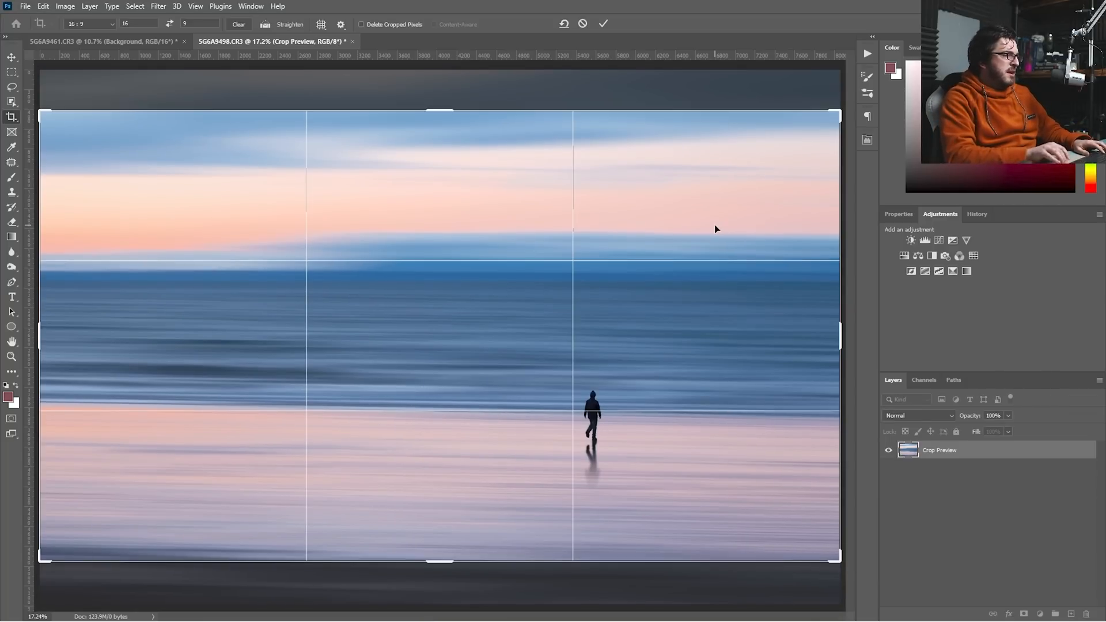
mouse_move(713, 226)
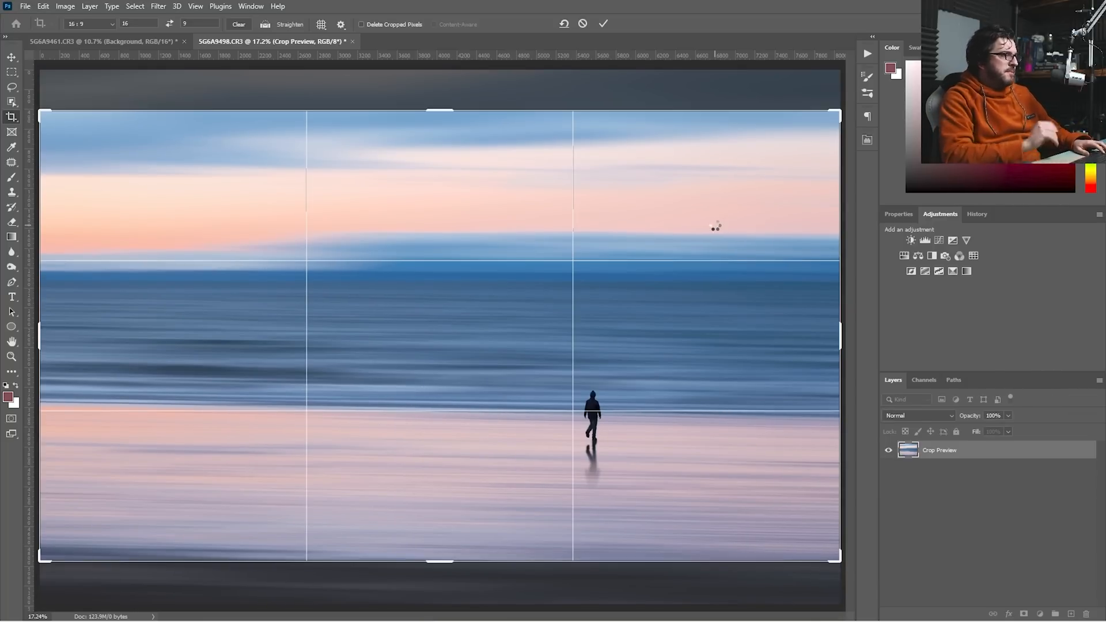